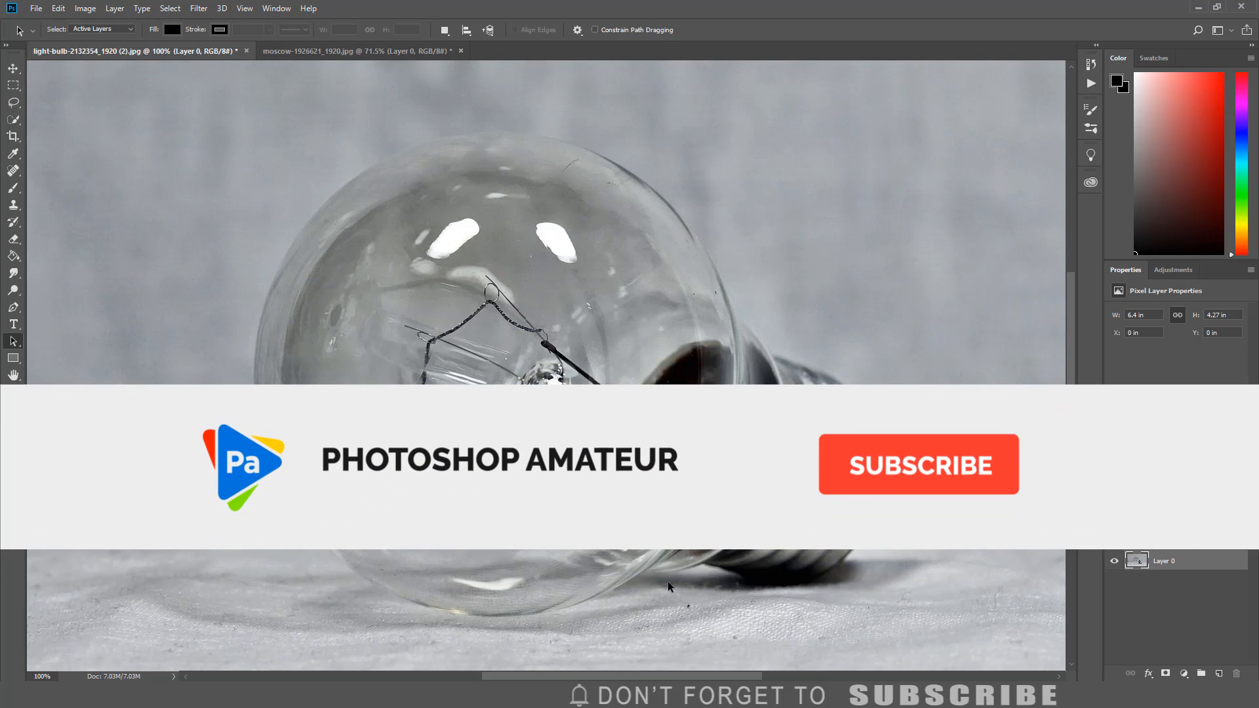
# Glance at the snowy cathedral photo, then return to the light bulb photo
pyautogui.click(918, 464)
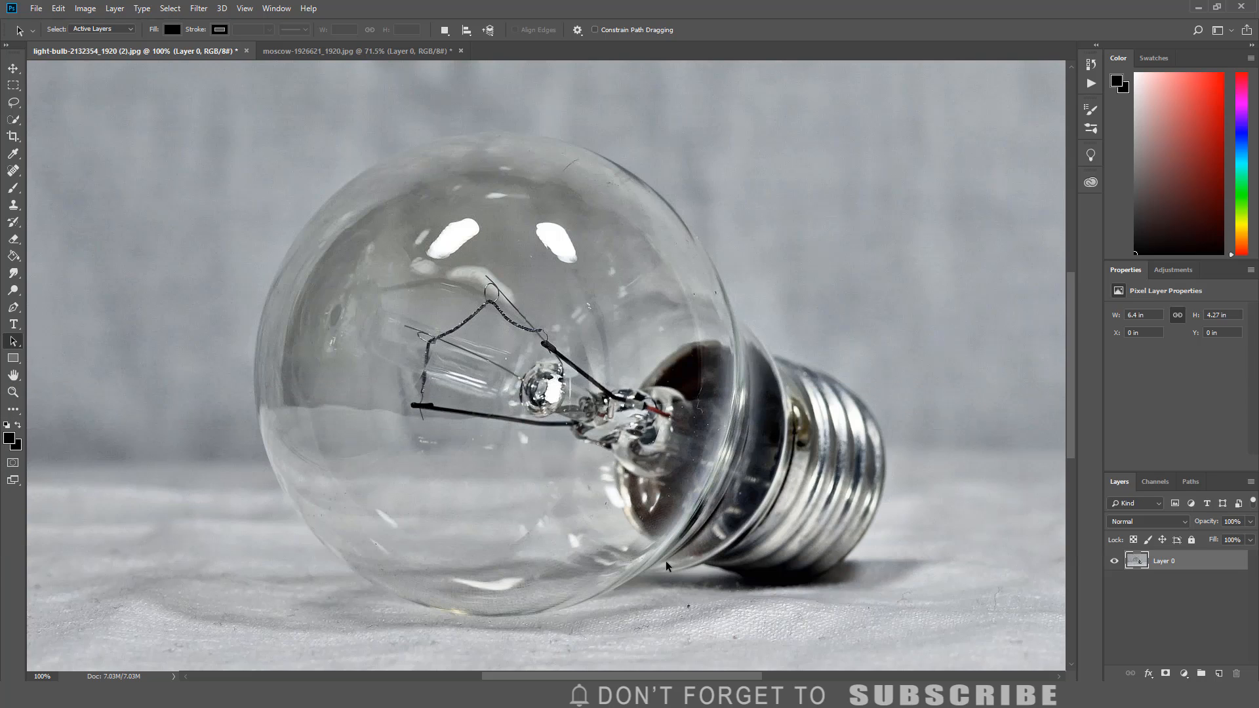
pyautogui.moveTo(346, 248)
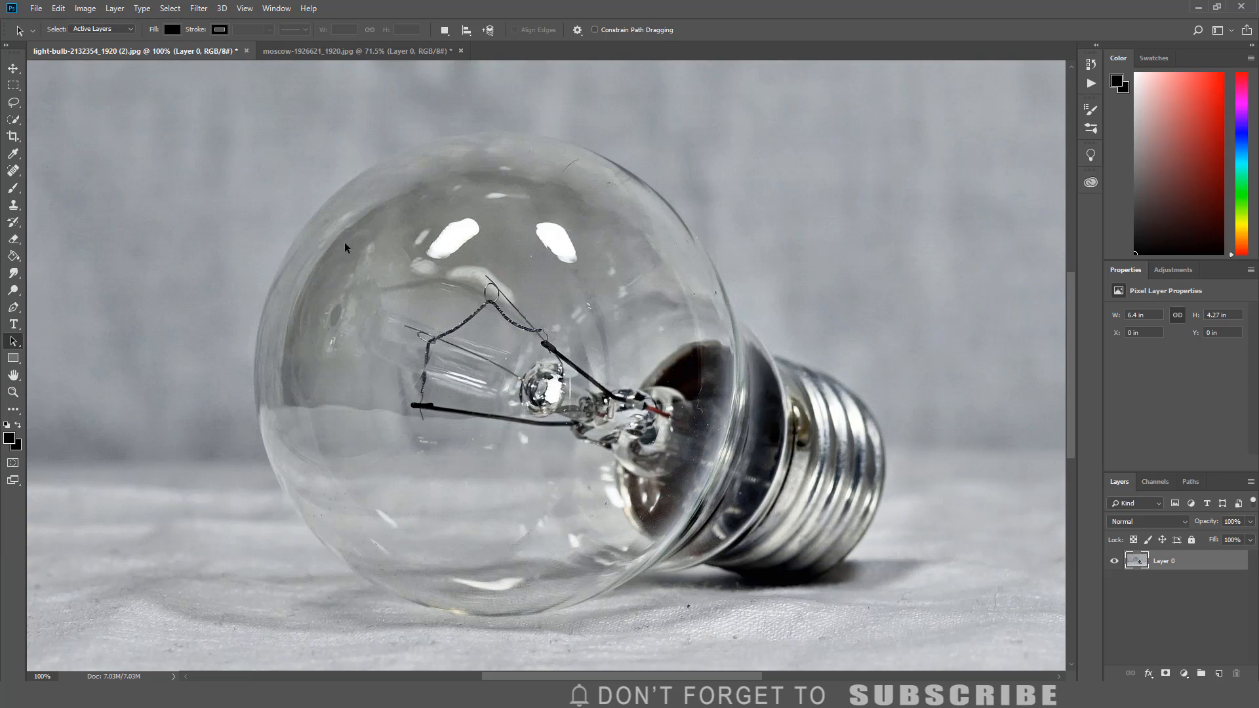
pyautogui.click(353, 50)
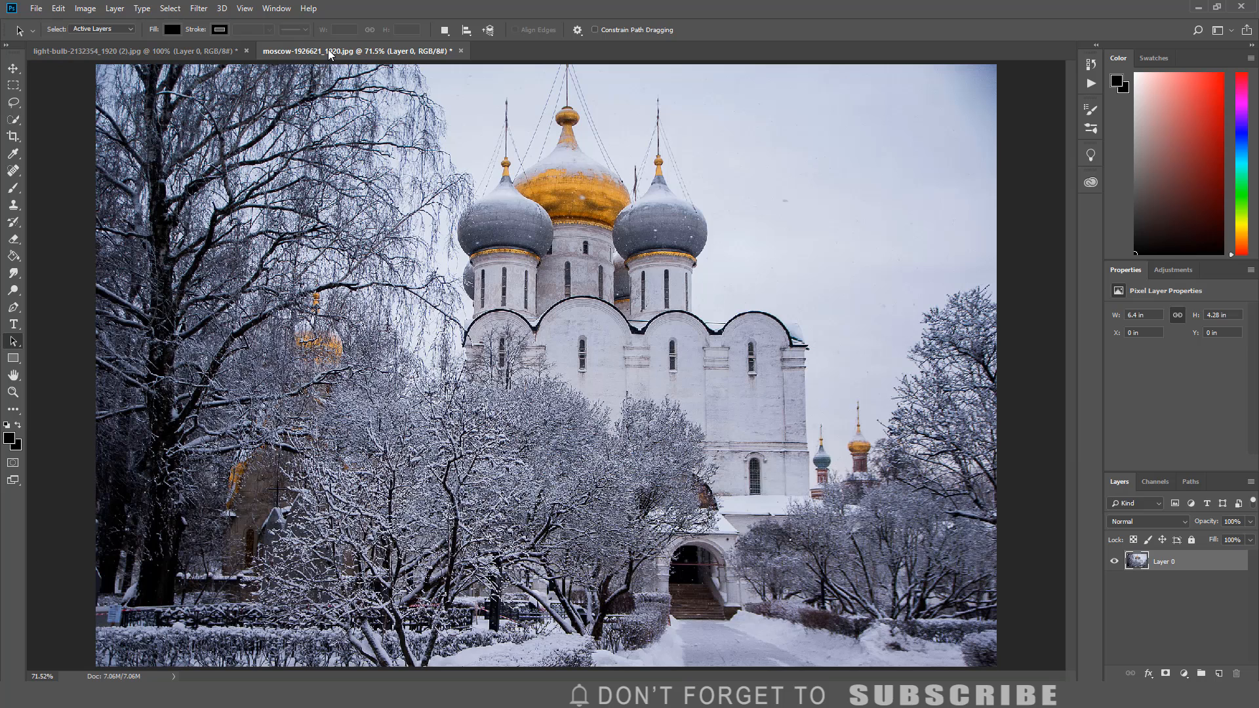
pyautogui.click(133, 50)
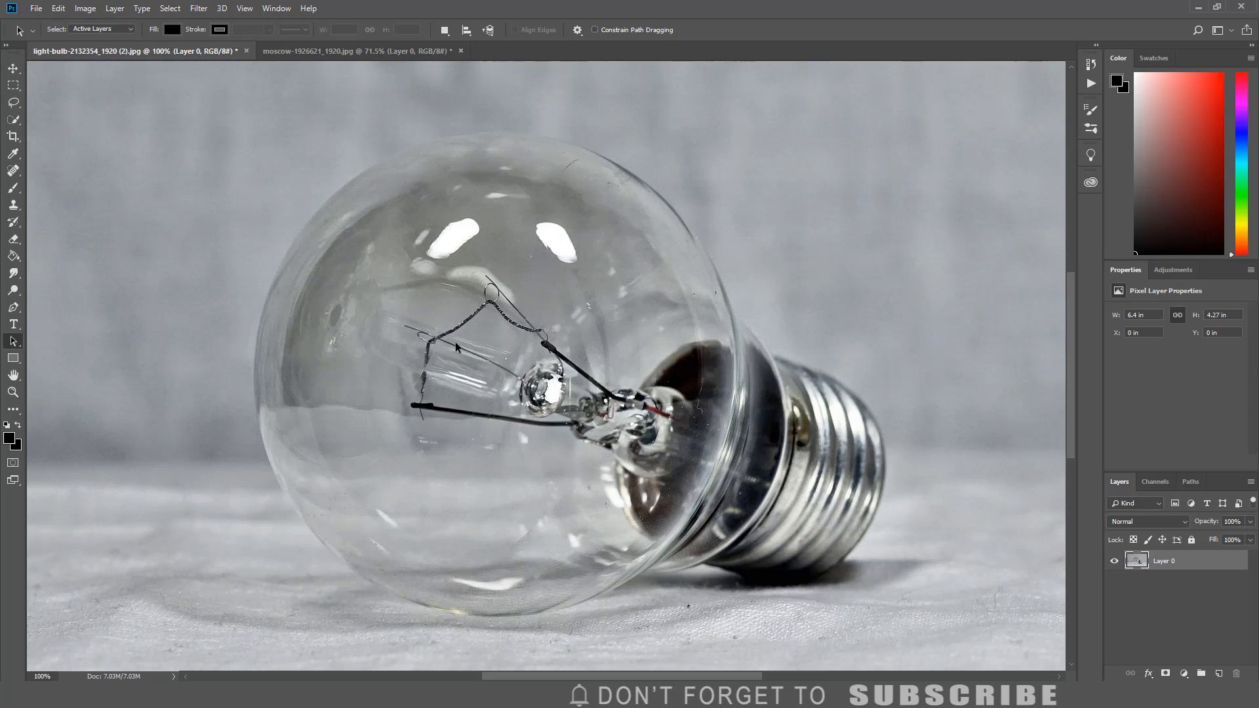
pyautogui.moveTo(193, 246)
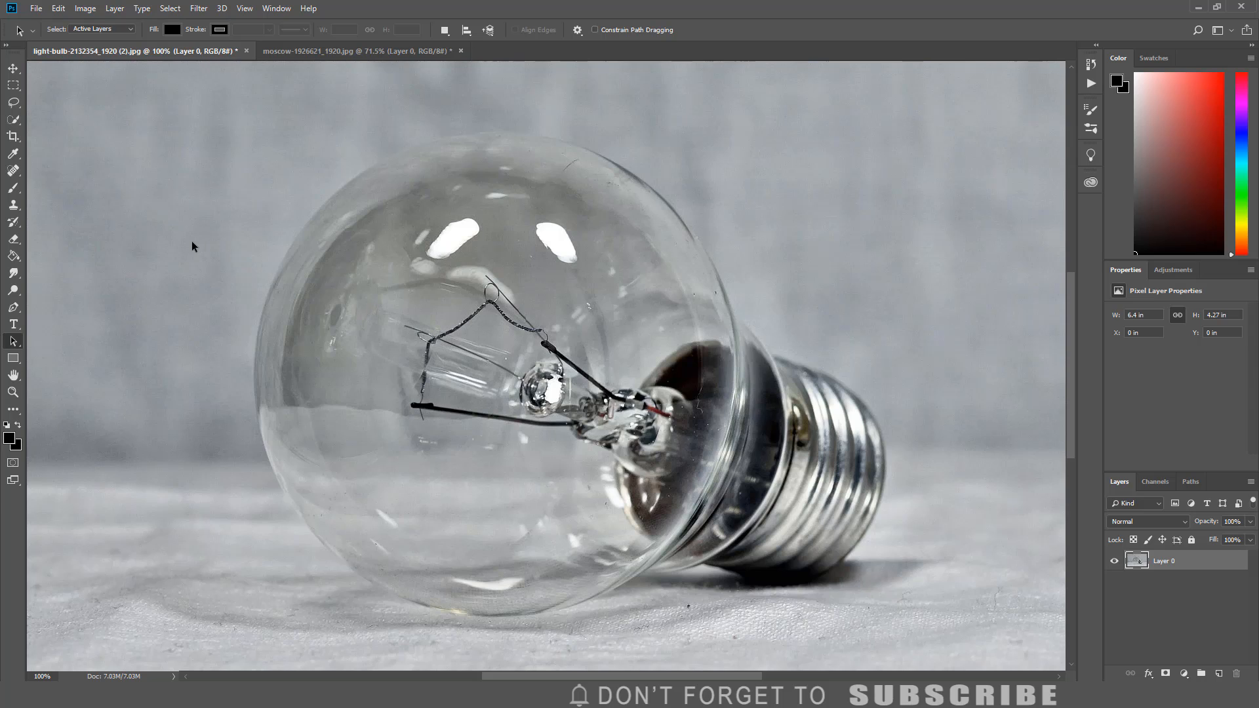
# Spot-heal away the bulb's zigzag filament, wires, glass bead and stem down to the base
pyautogui.click(14, 171)
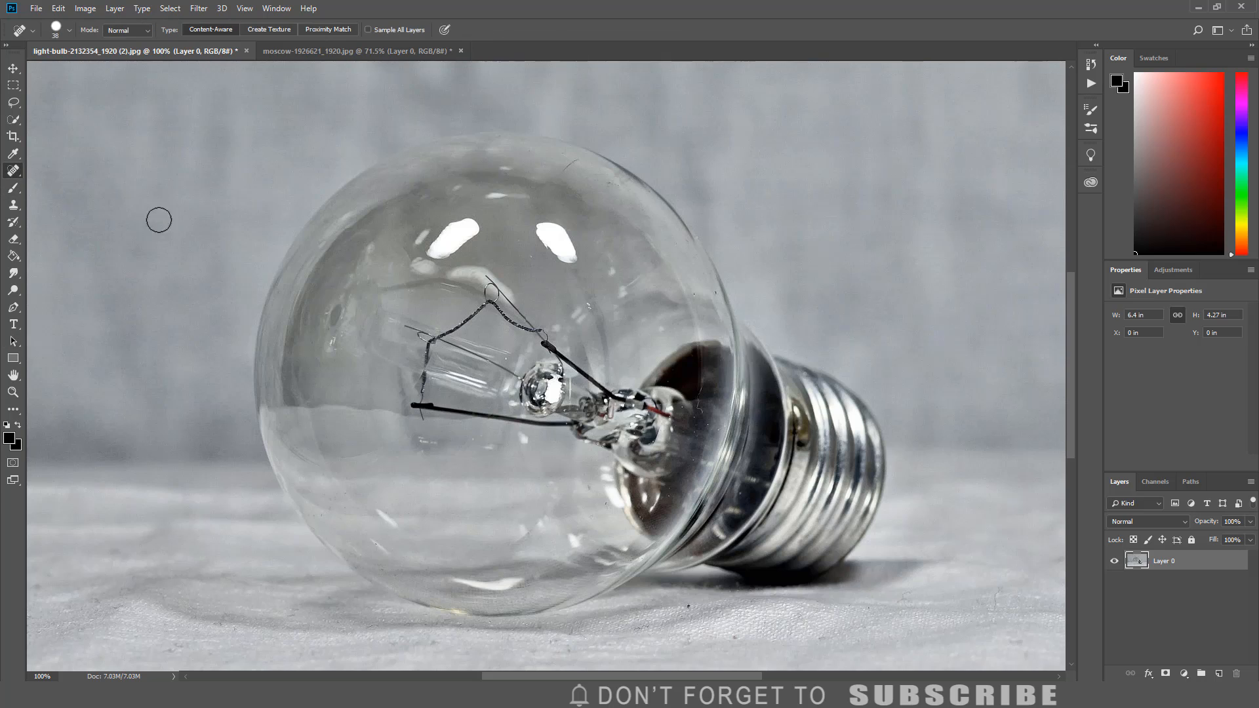
pyautogui.moveTo(489, 277); pyautogui.dragTo(606, 394)
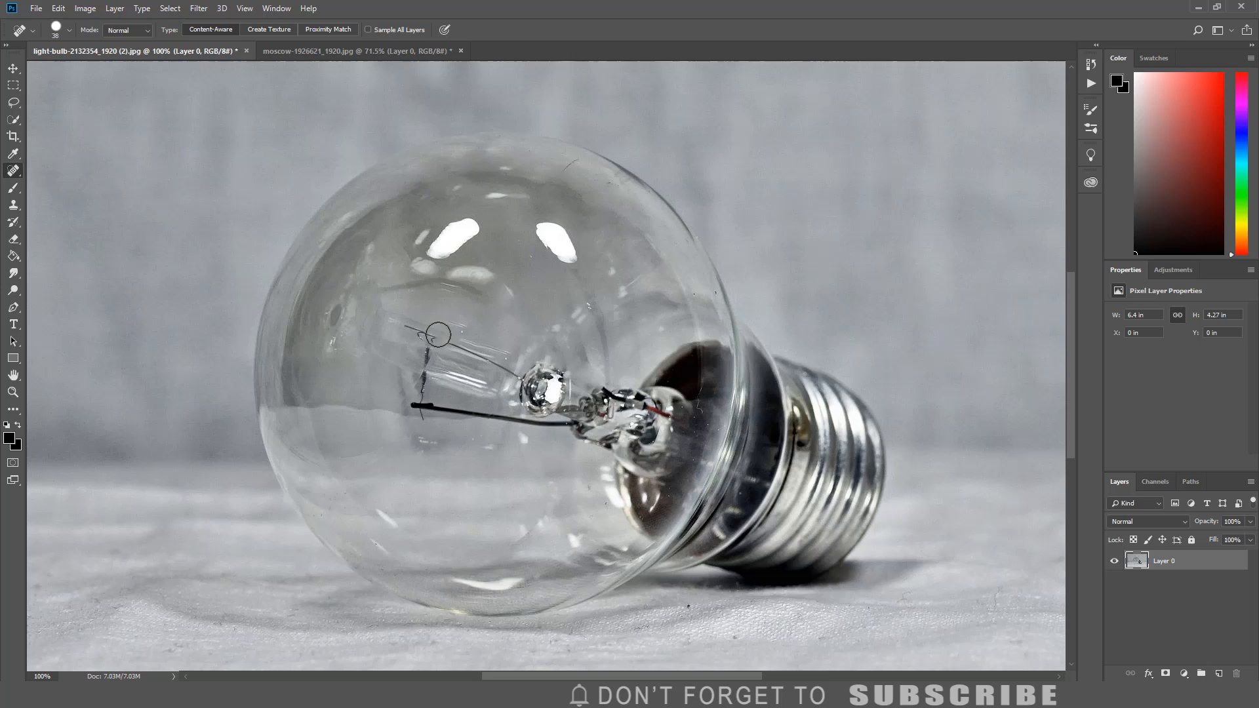
pyautogui.moveTo(407, 329)
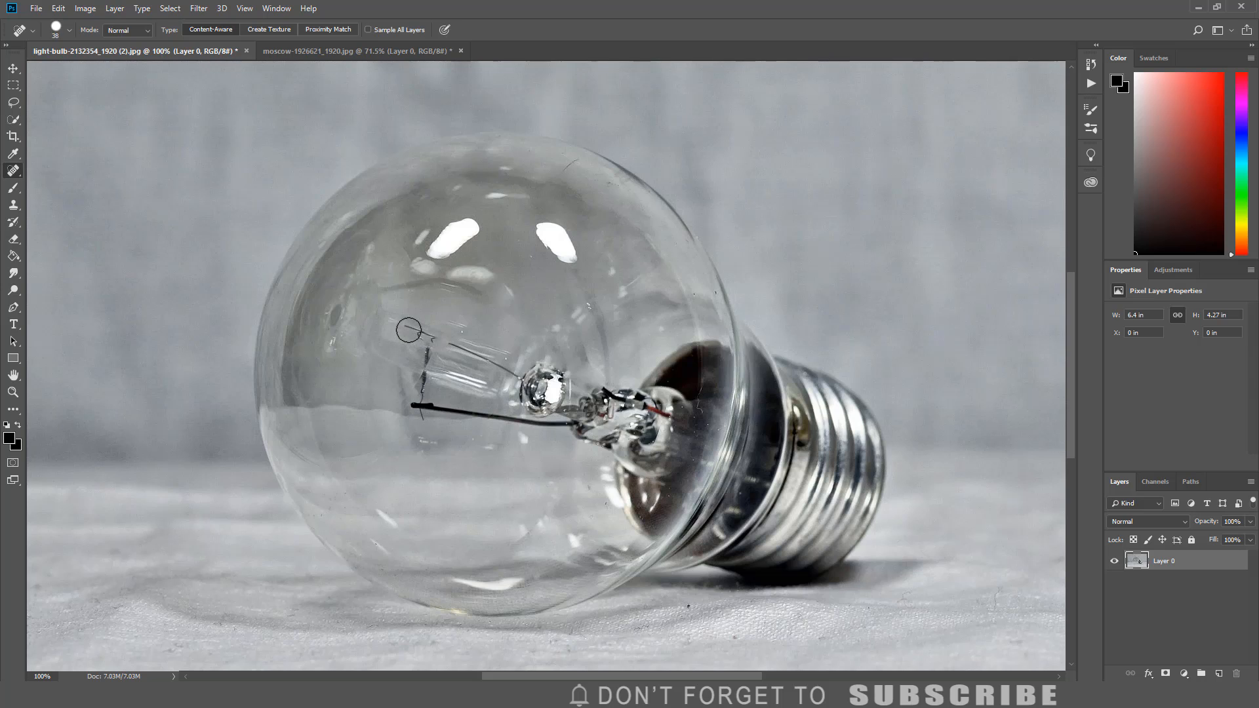
pyautogui.moveTo(408, 329); pyautogui.dragTo(464, 357)
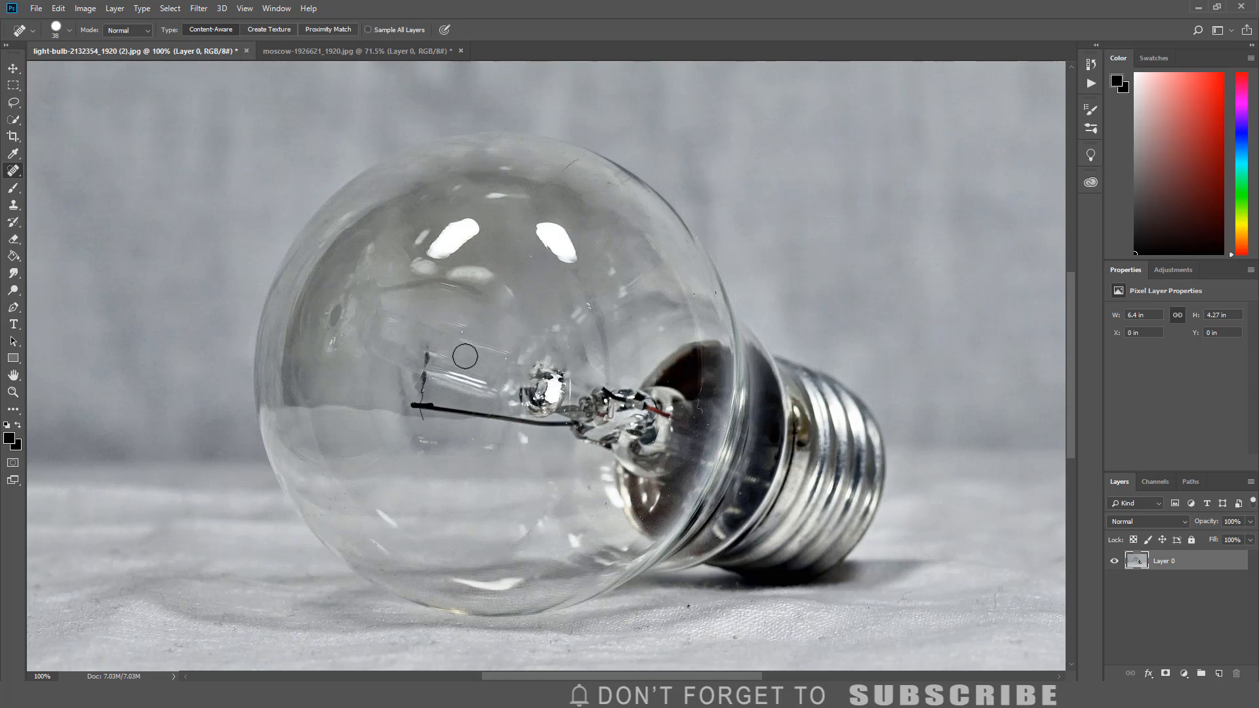
pyautogui.moveTo(463, 357); pyautogui.dragTo(538, 424)
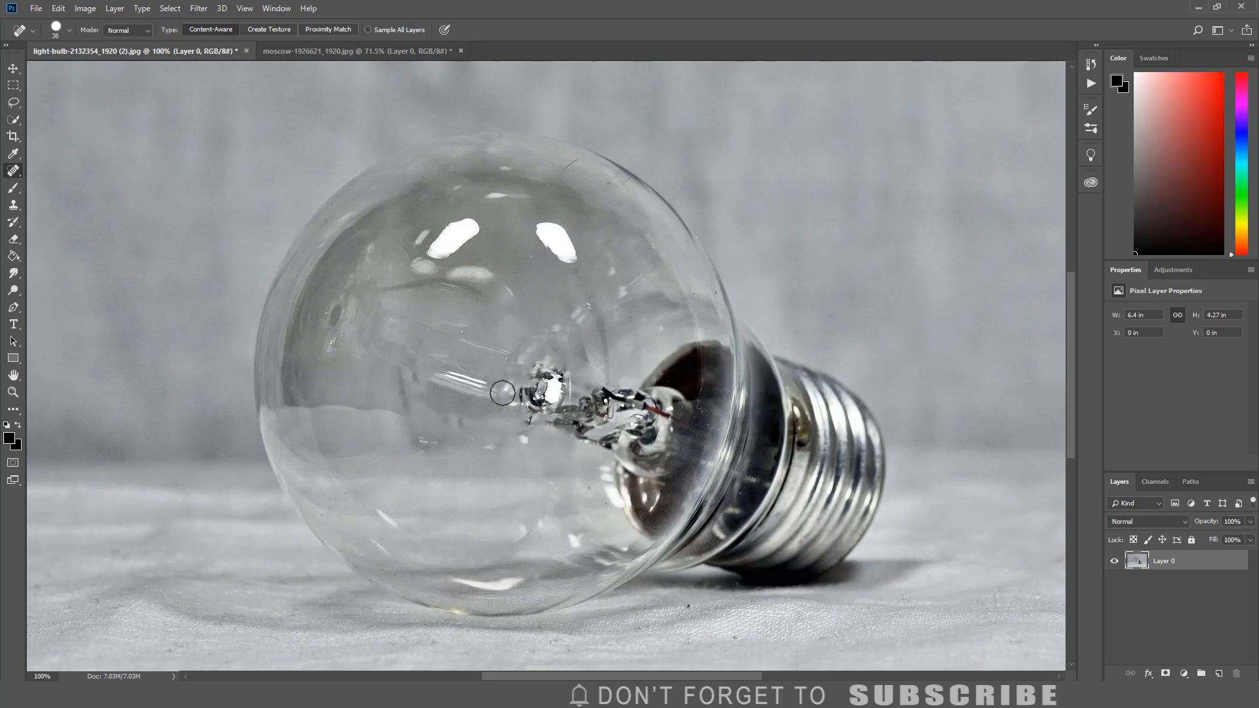
pyautogui.moveTo(501, 393); pyautogui.dragTo(666, 429)
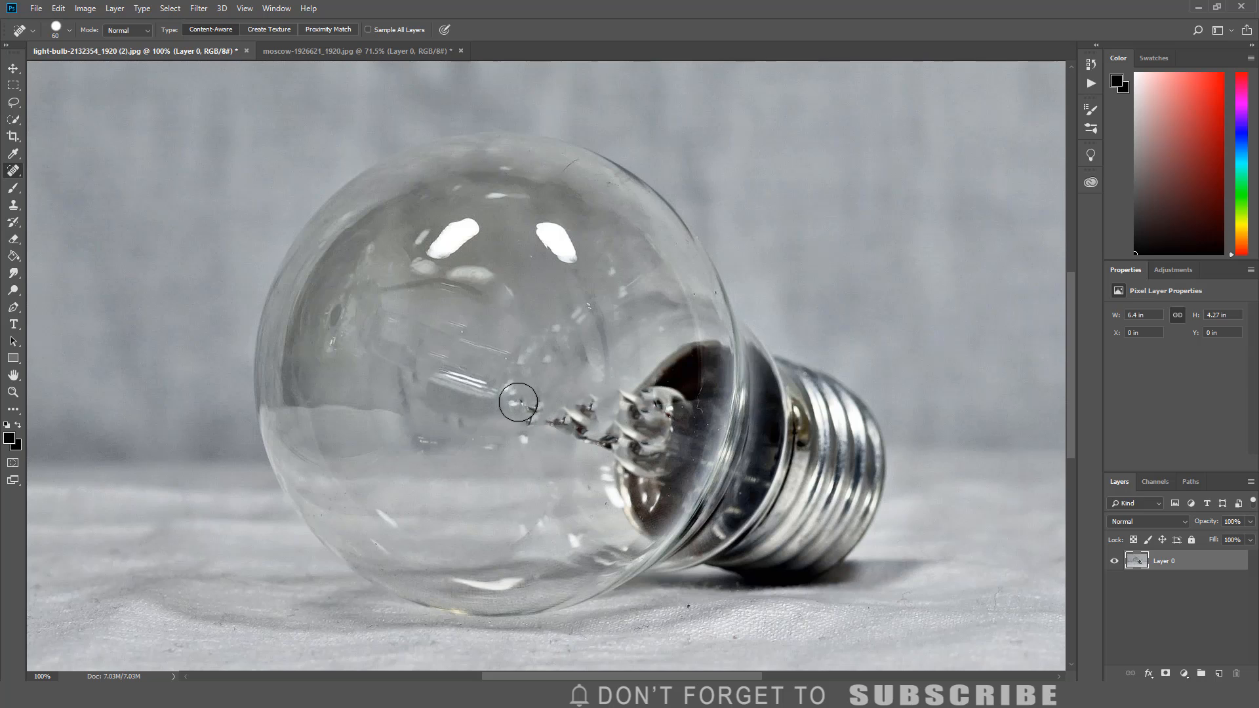
pyautogui.moveTo(518, 402); pyautogui.dragTo(586, 409)
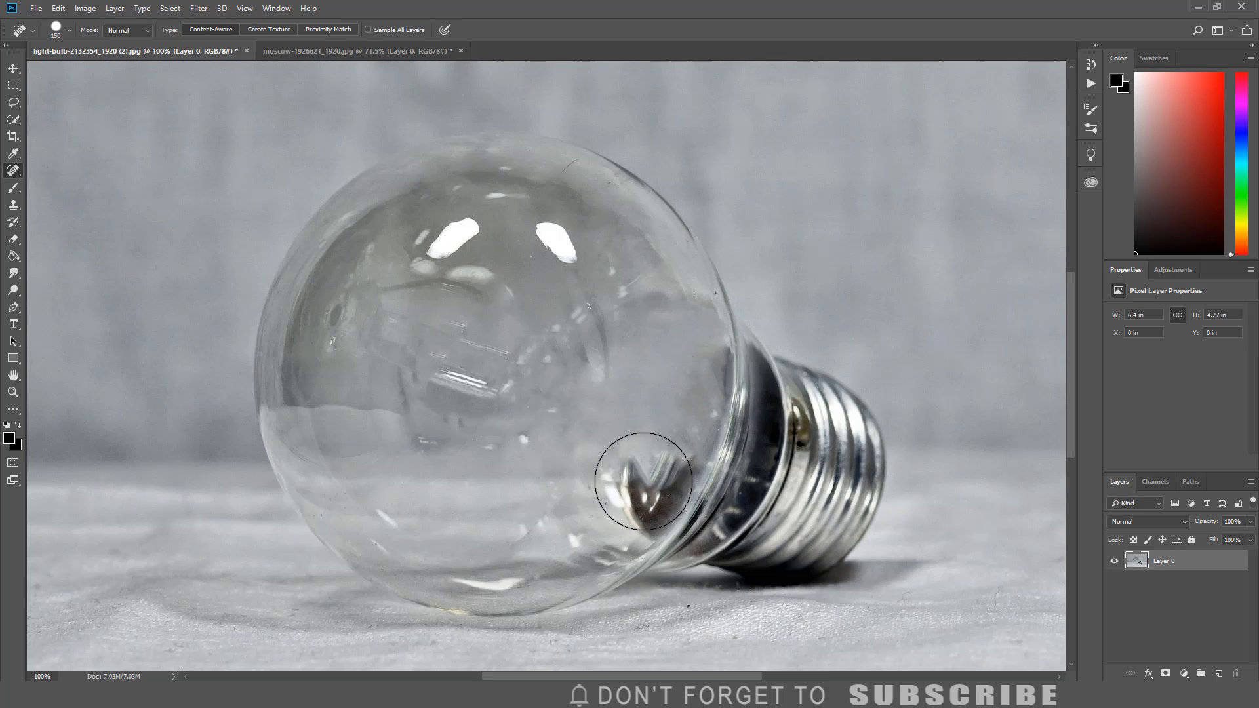
pyautogui.click(640, 487)
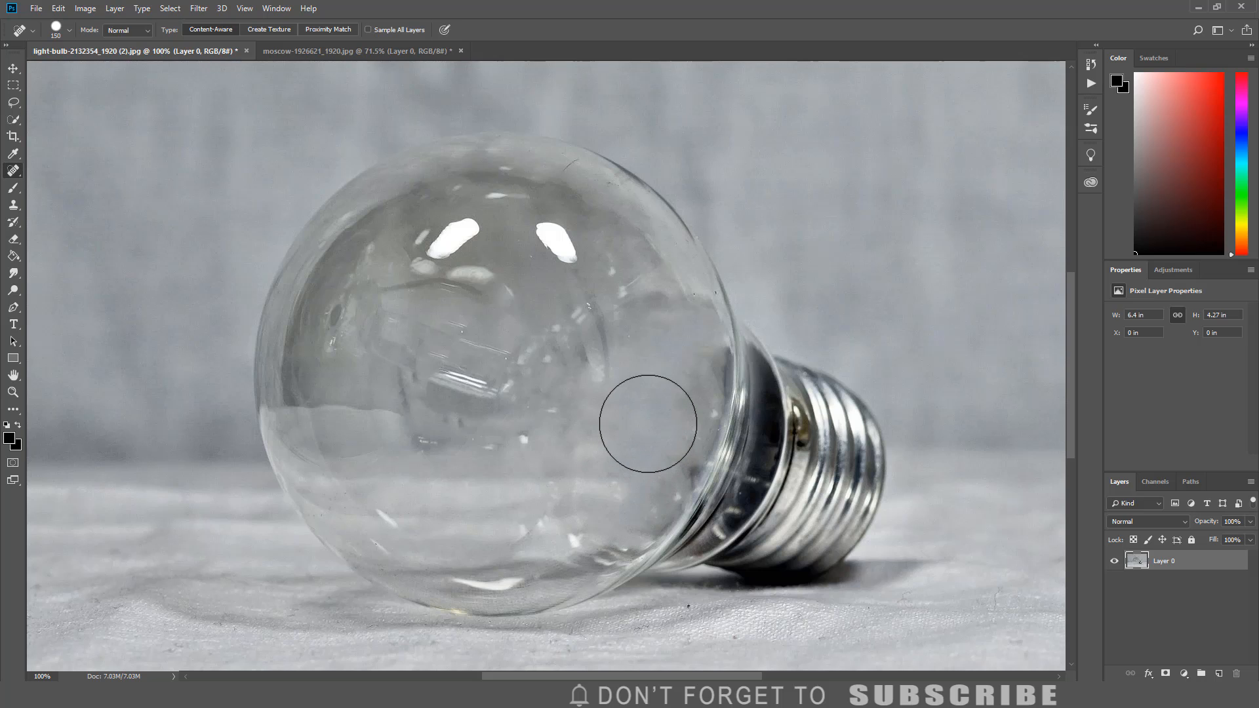
pyautogui.moveTo(641, 421)
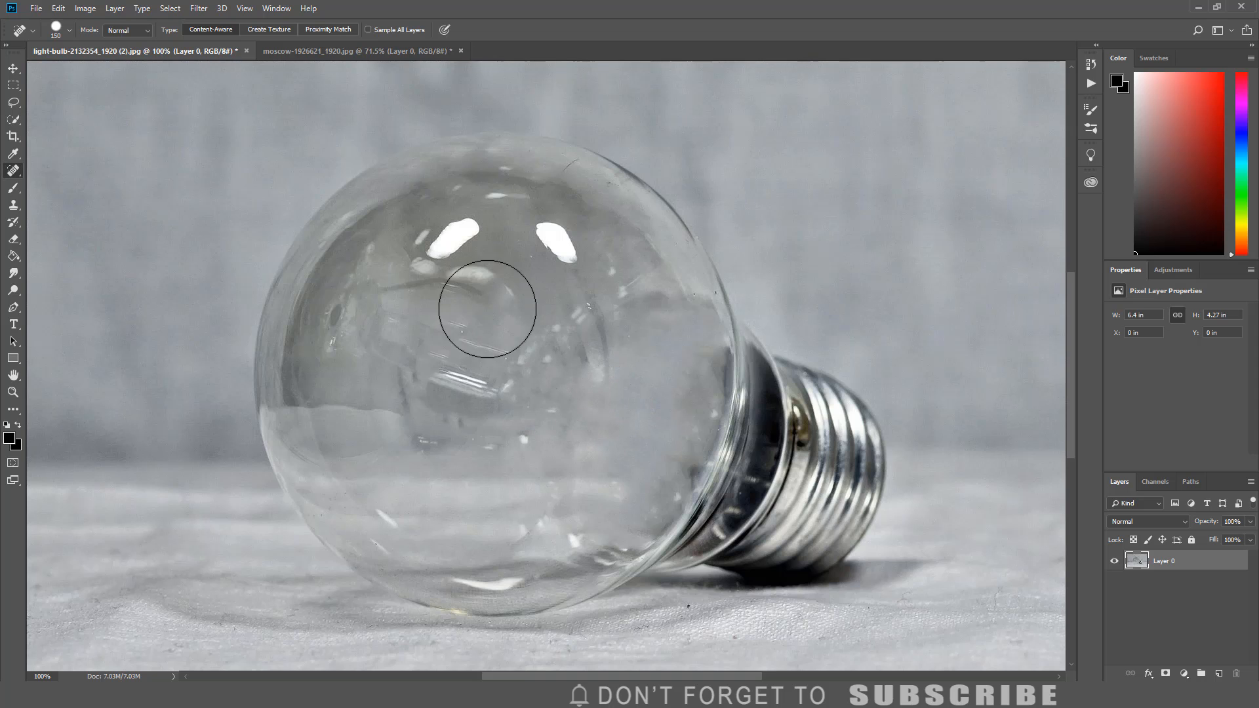
pyautogui.click(14, 67)
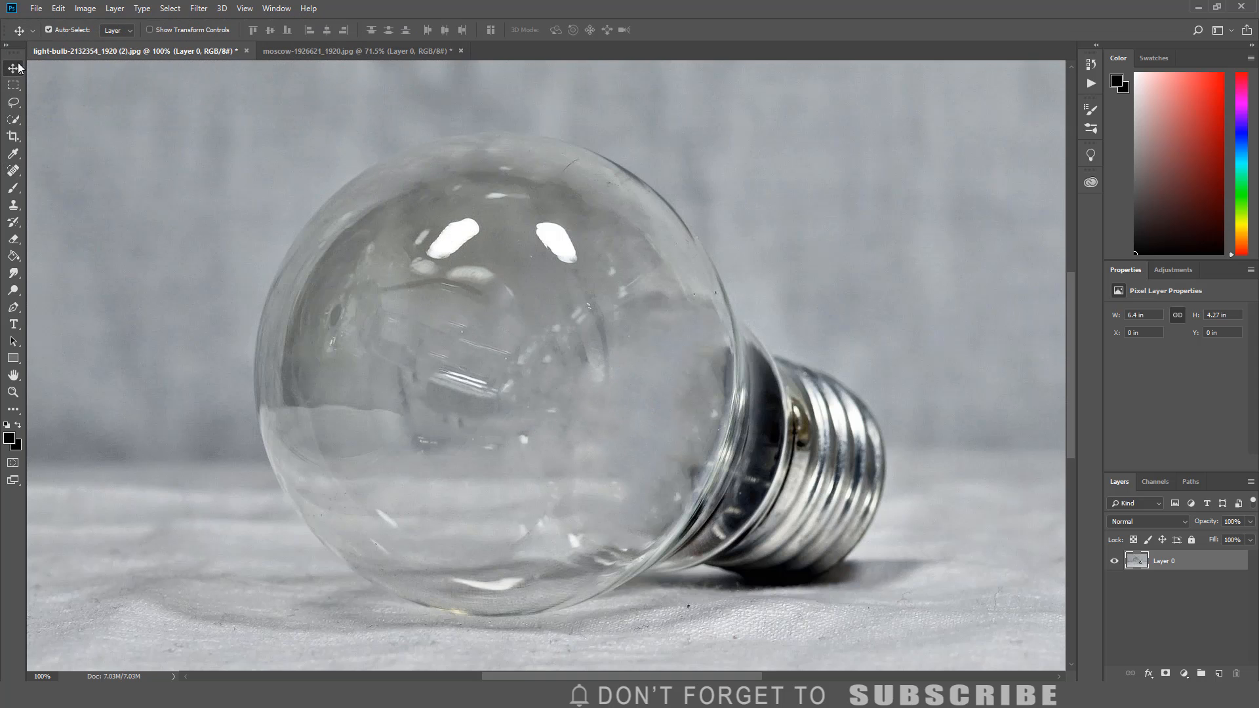
# Drag the moscow cathedral image onto the light-bulb document as Layer 1
pyautogui.click(357, 50)
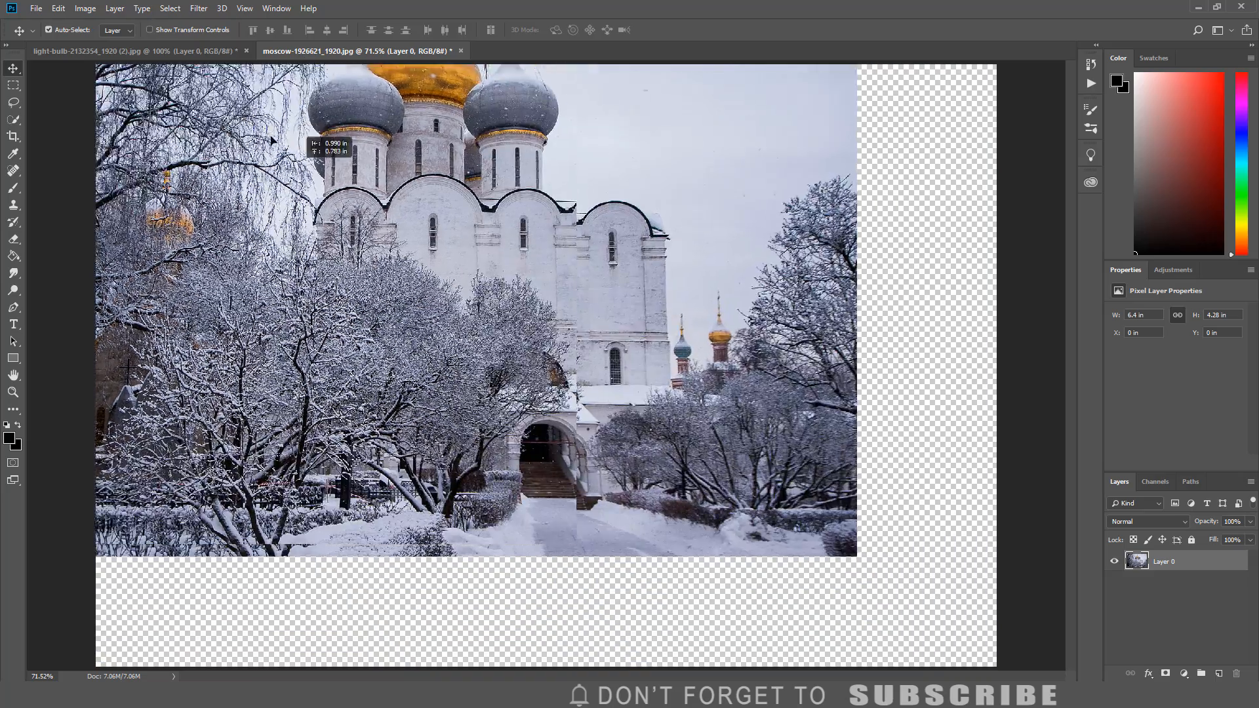
pyautogui.click(104, 51)
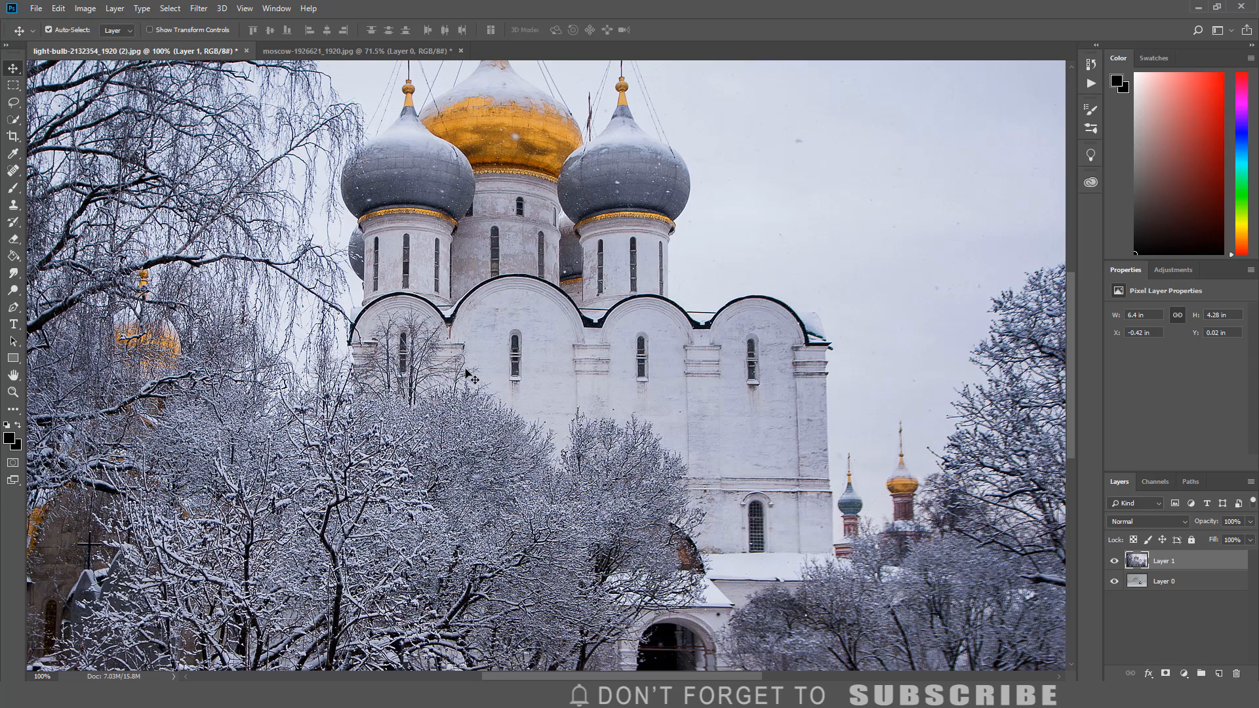
pyautogui.moveTo(487, 368)
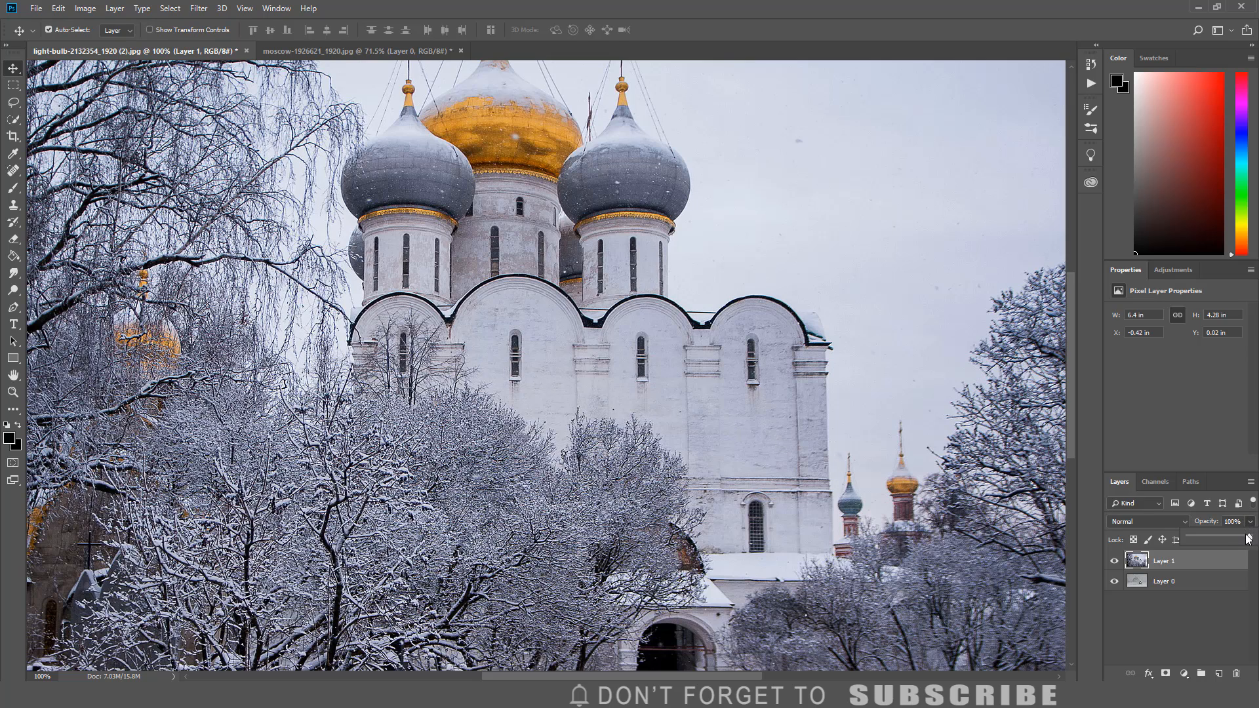
# Lower Layer 1's opacity to 29% so the bulb shows through
pyautogui.moveTo(1247, 537); pyautogui.dragTo(1206, 537)
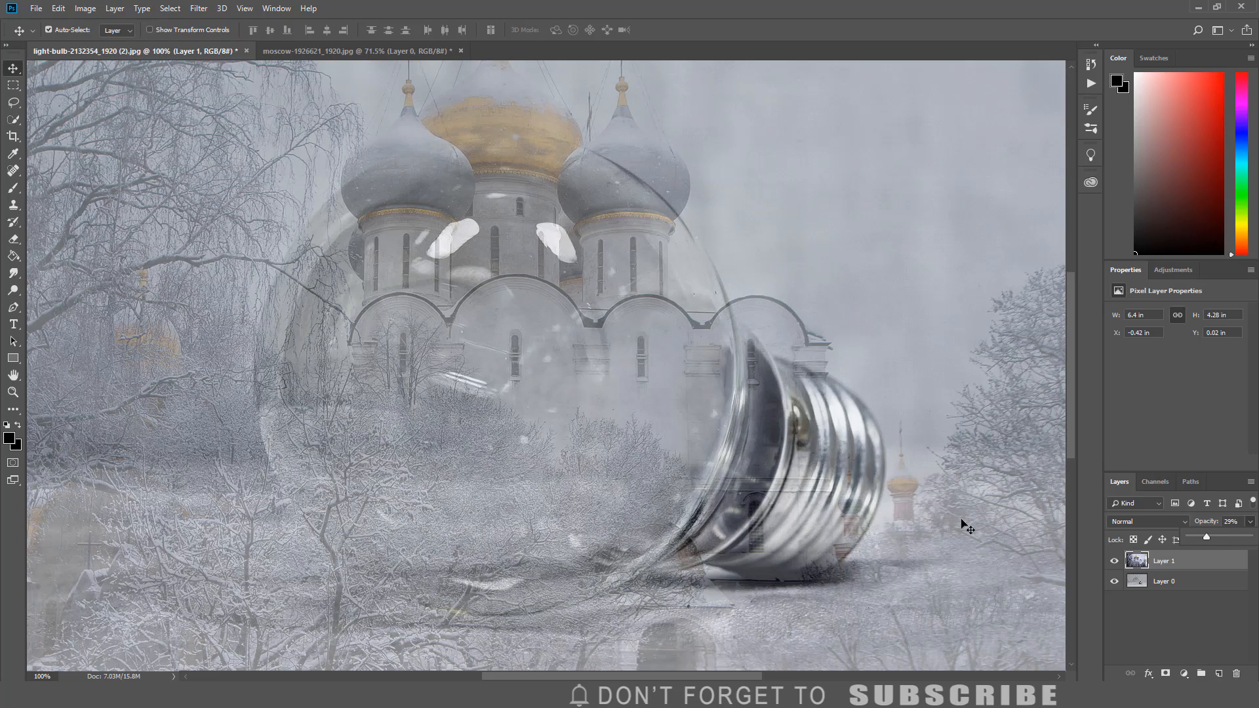
pyautogui.moveTo(950, 522)
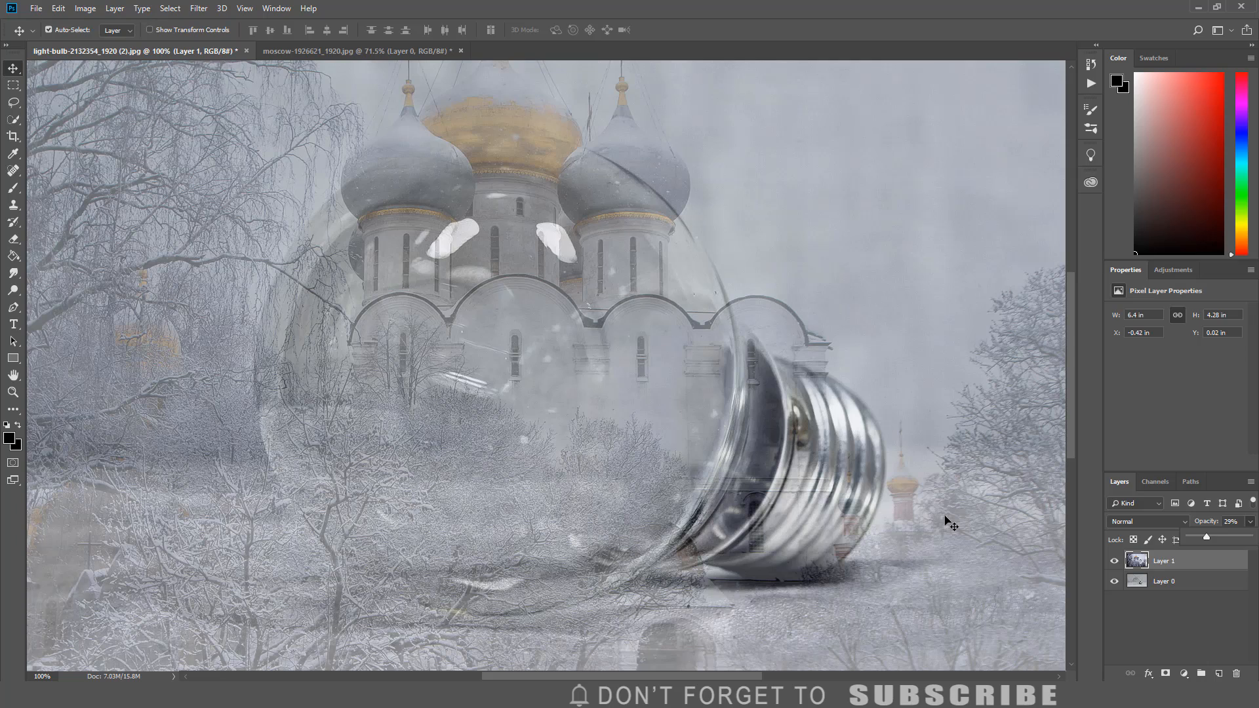
pyautogui.moveTo(648, 400)
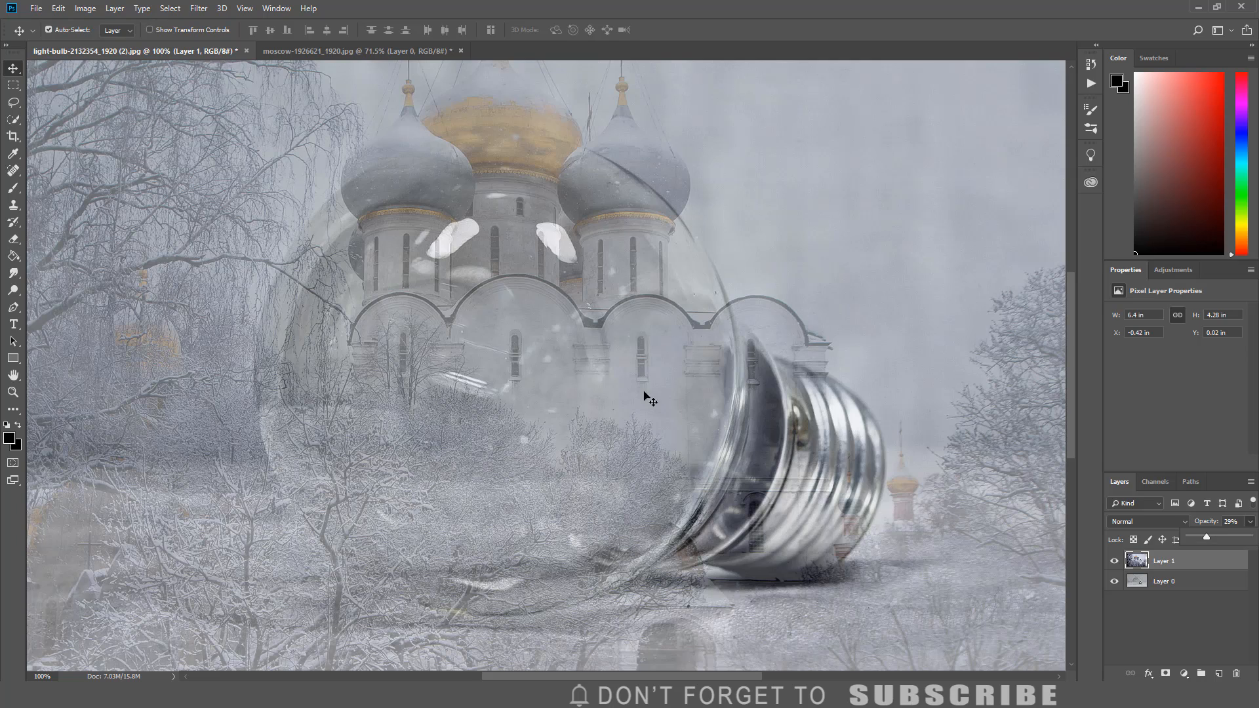
pyautogui.click(57, 8)
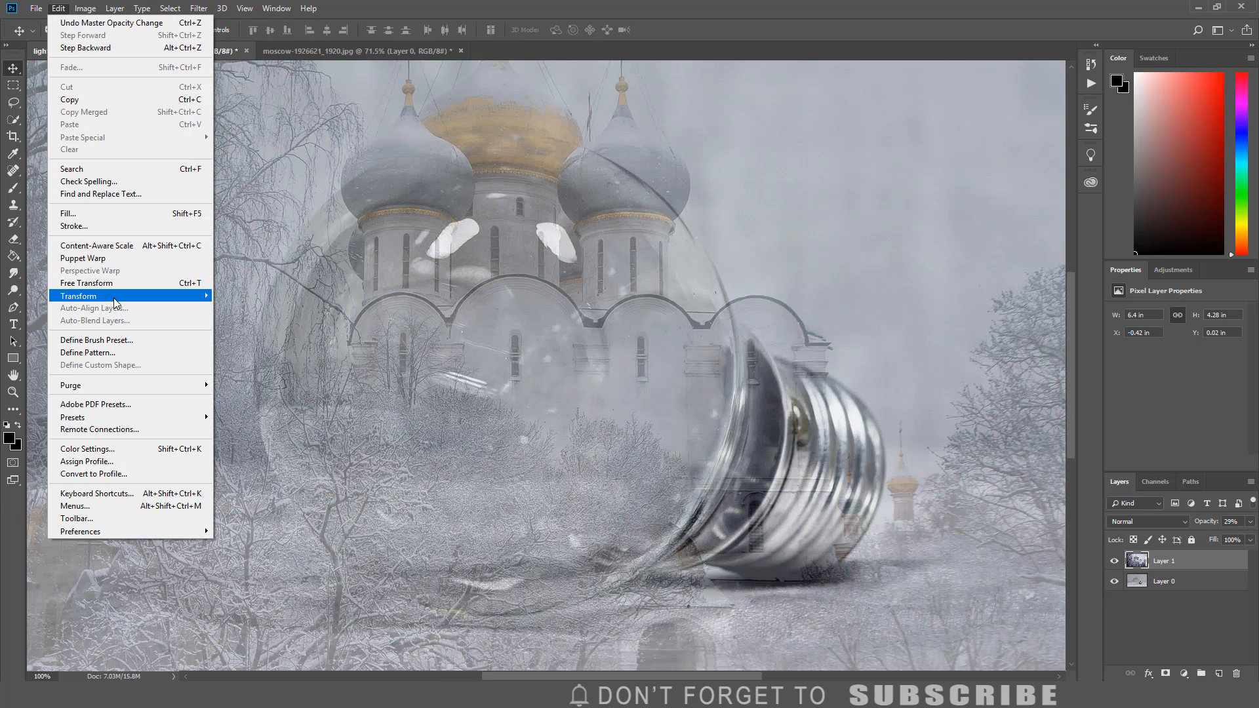
pyautogui.moveTo(79, 295)
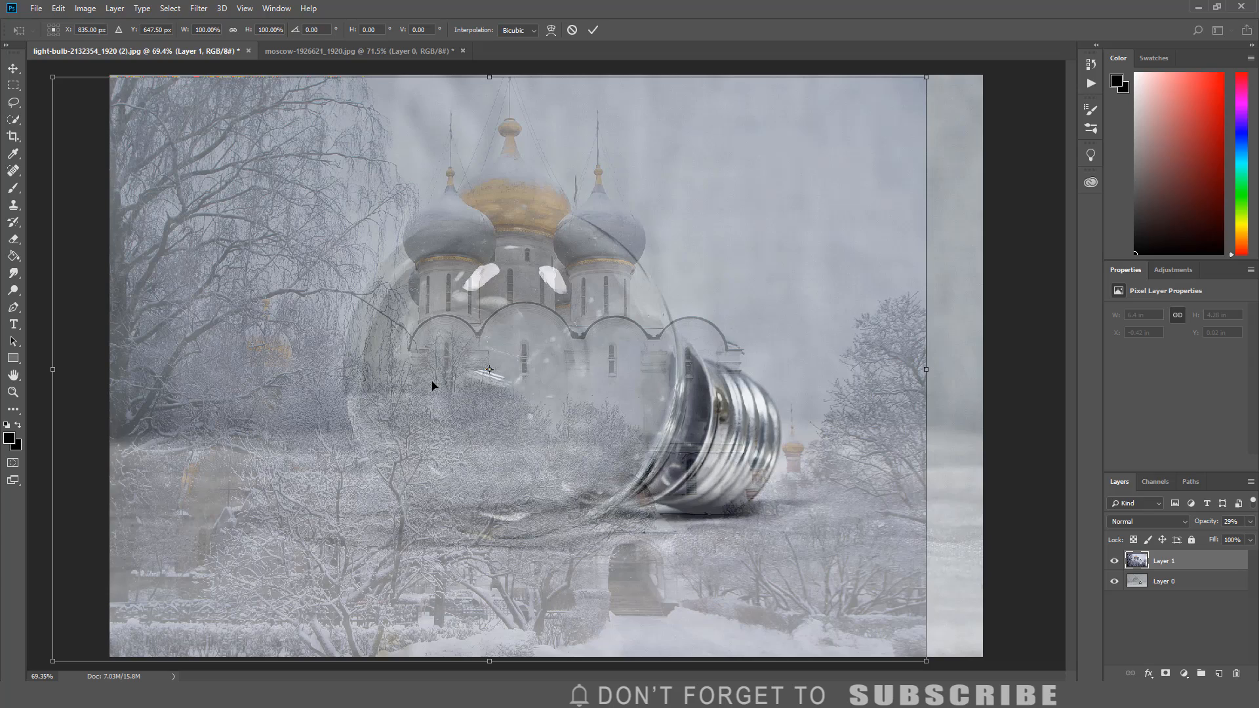
# Free-transform the cathedral layer to about 65% and move the domes inside the bulb
pyautogui.moveTo(53, 76); pyautogui.dragTo(176, 161)
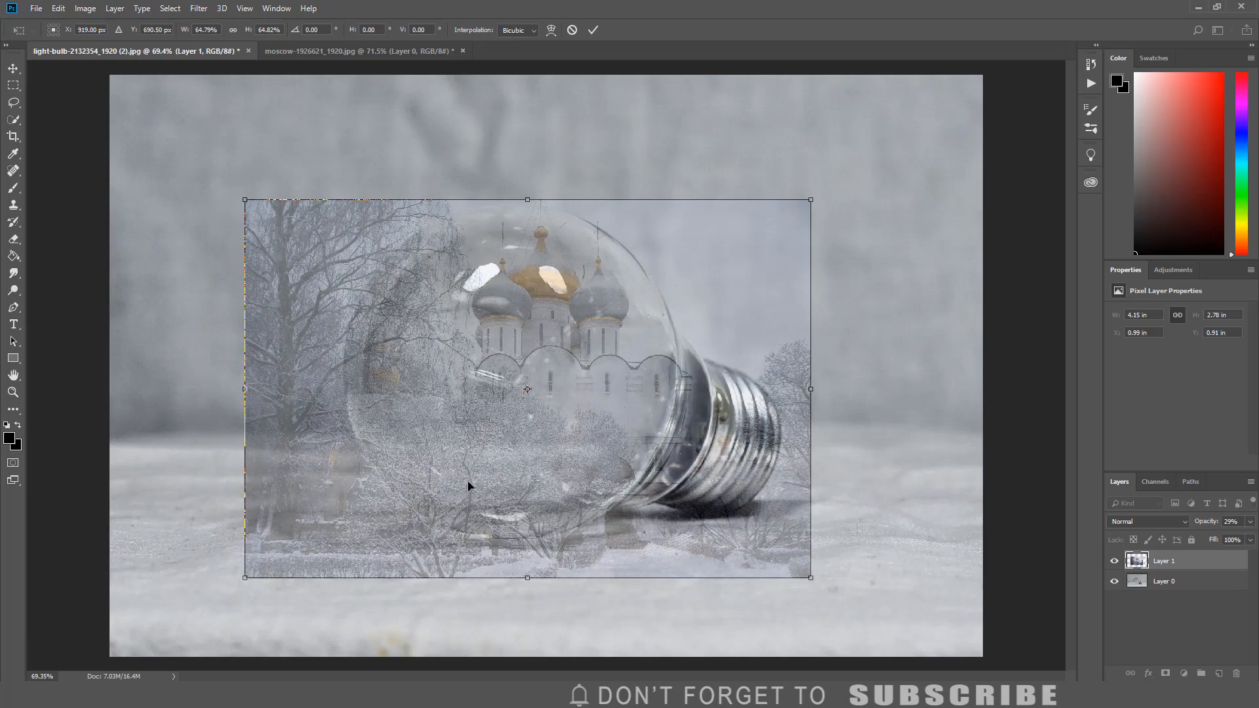
pyautogui.moveTo(526, 389); pyautogui.dragTo(504, 391)
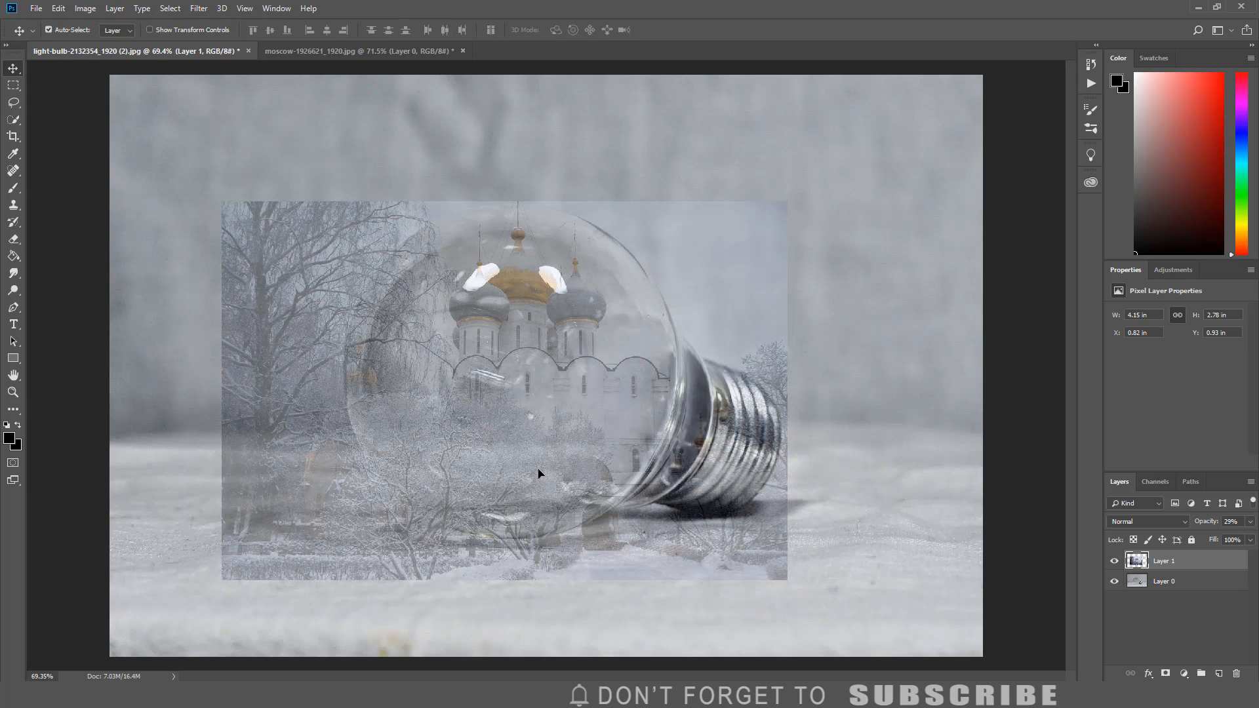
pyautogui.click(14, 392)
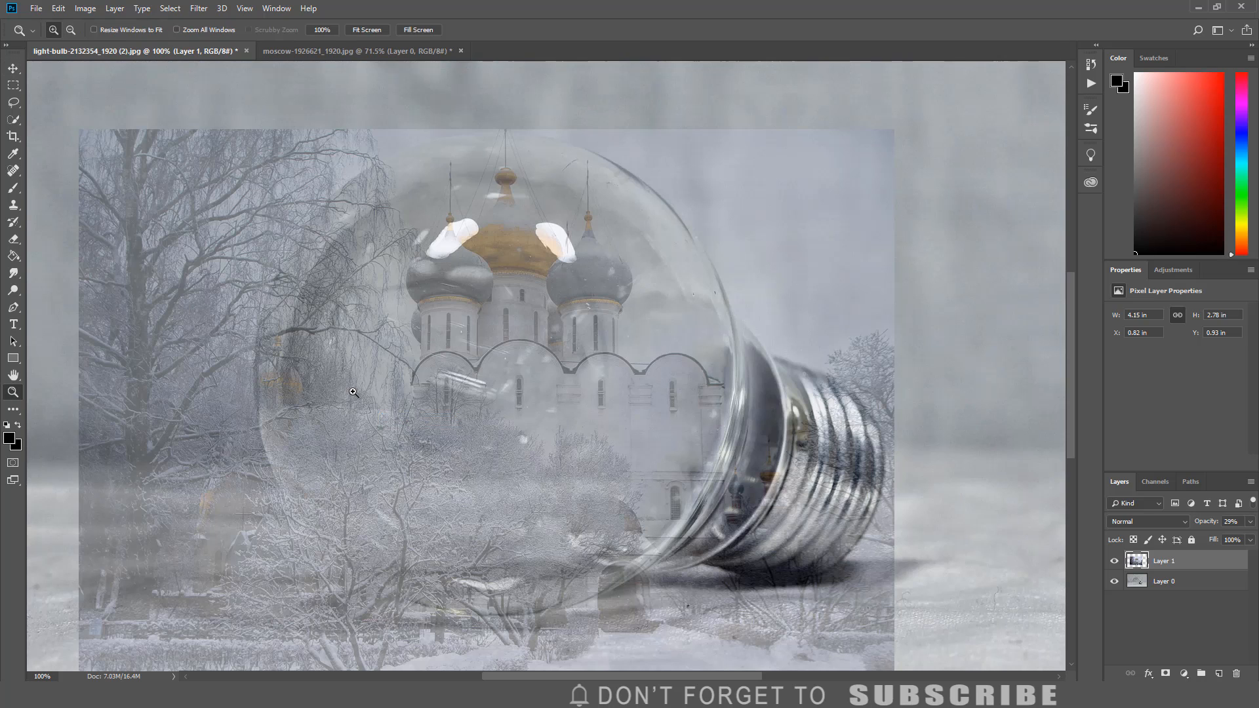
pyautogui.moveTo(594, 439)
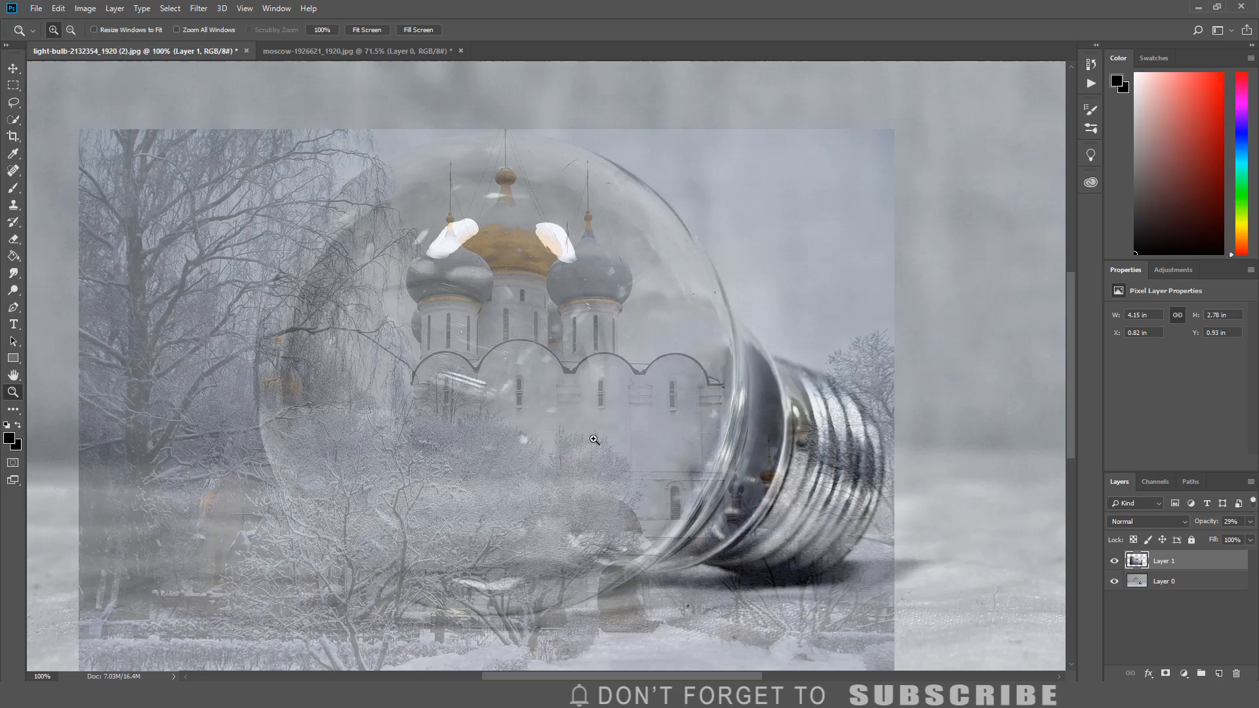
pyautogui.moveTo(607, 426)
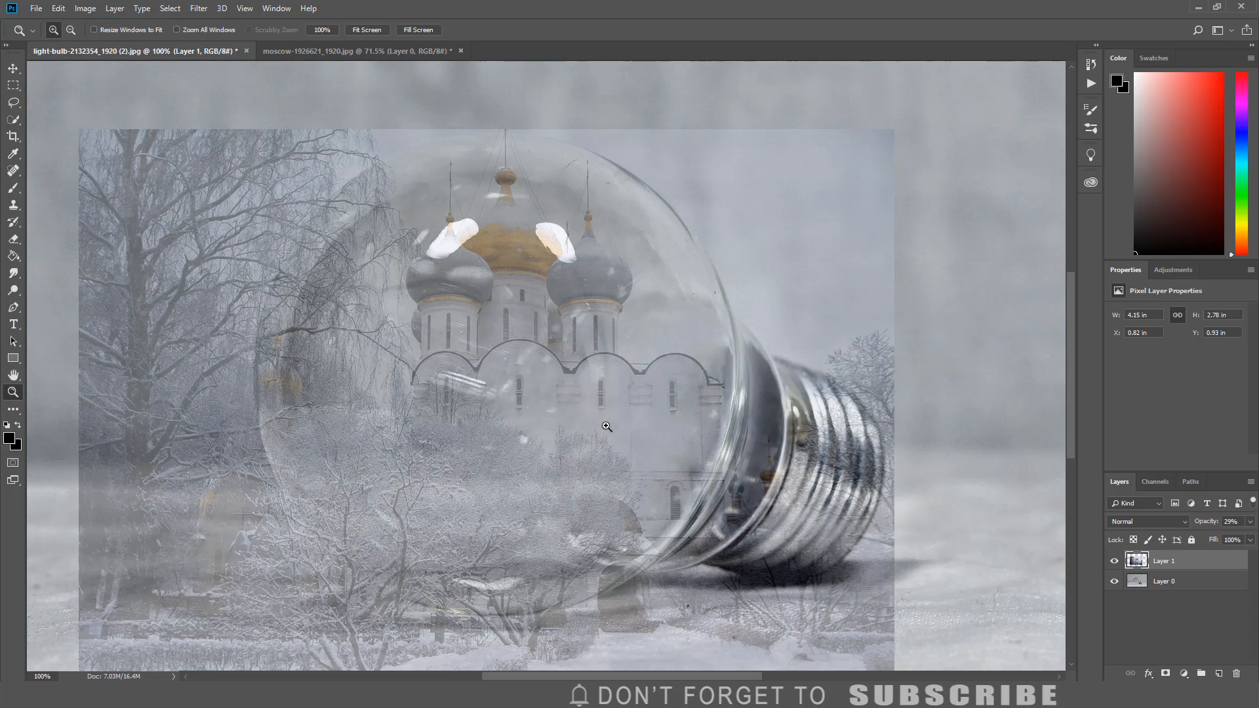
# Add a layer mask to the cathedral Layer 1
pyautogui.click(1165, 673)
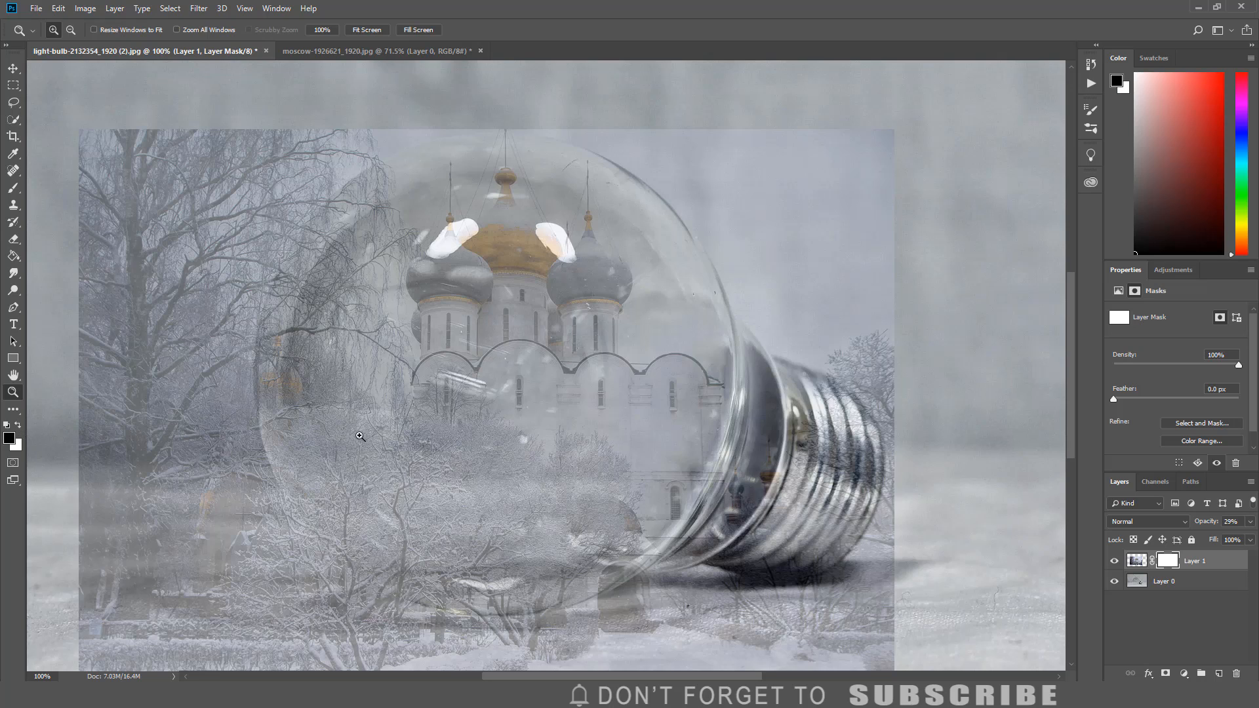
pyautogui.moveTo(367, 438)
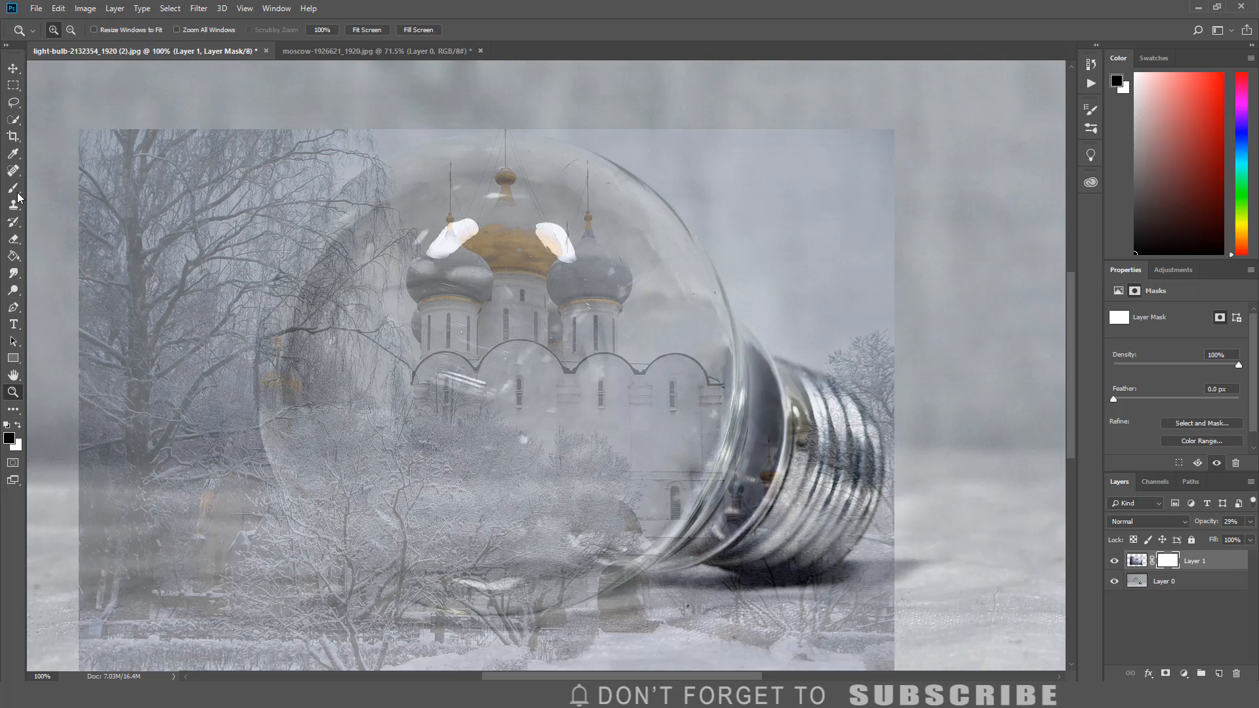
# Take the Brush tool with a Soft Round preset to paint black on the mask
pyautogui.click(14, 188)
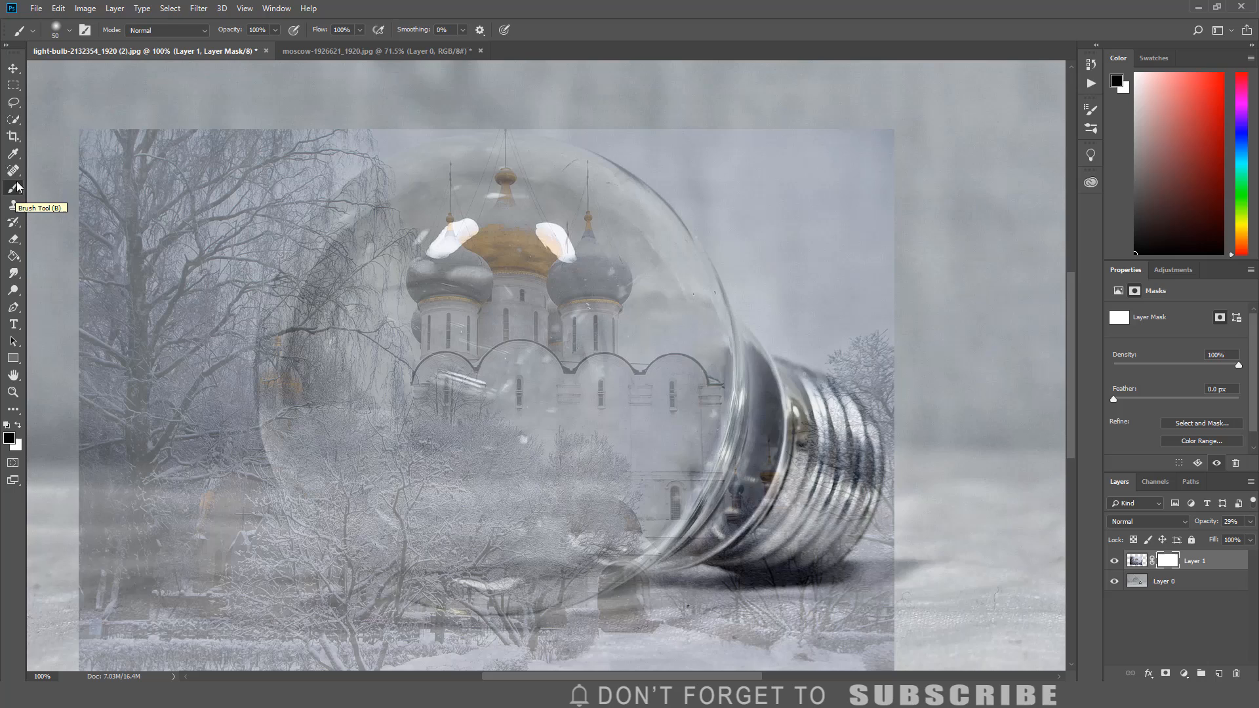
pyautogui.click(69, 30)
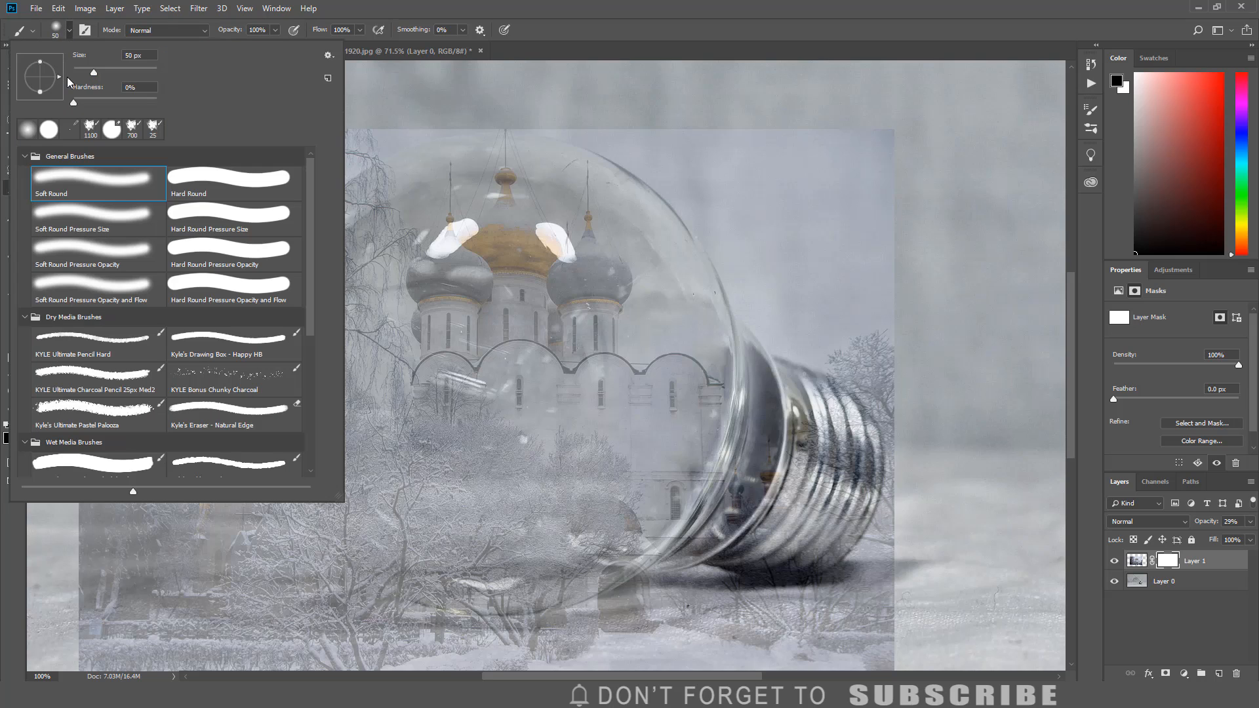
pyautogui.moveTo(446, 168)
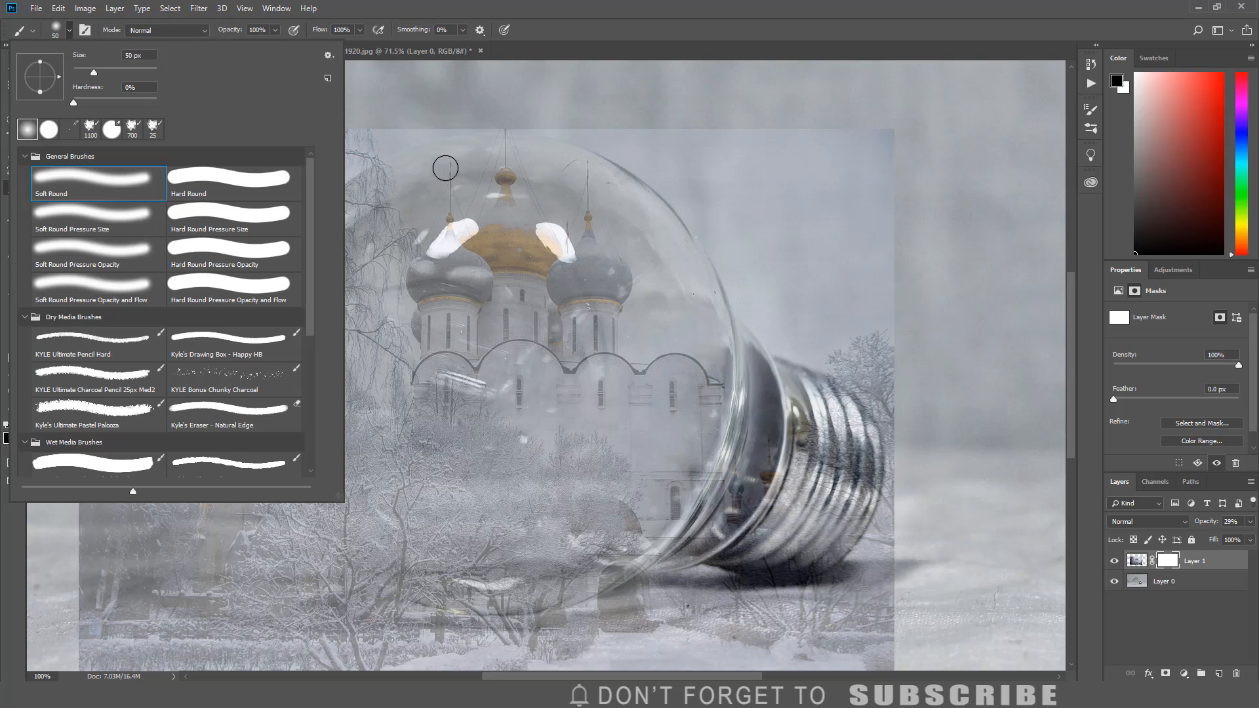
pyautogui.click(144, 51)
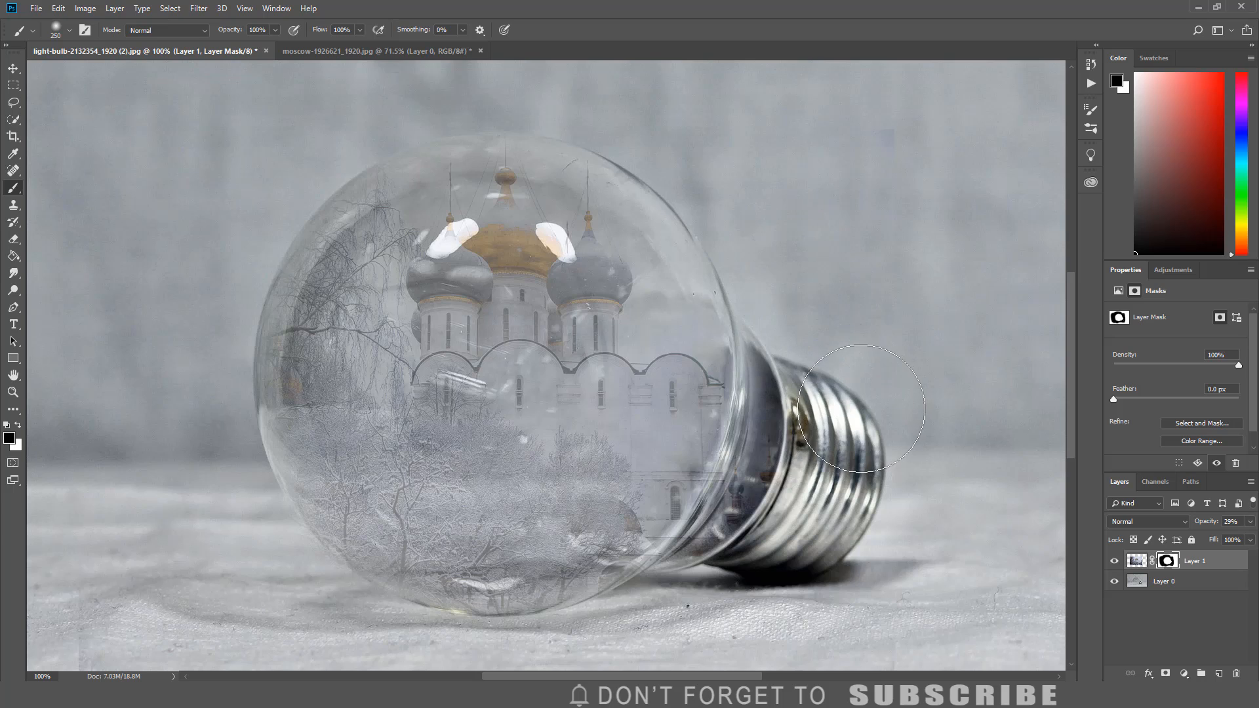
pyautogui.moveTo(861, 399)
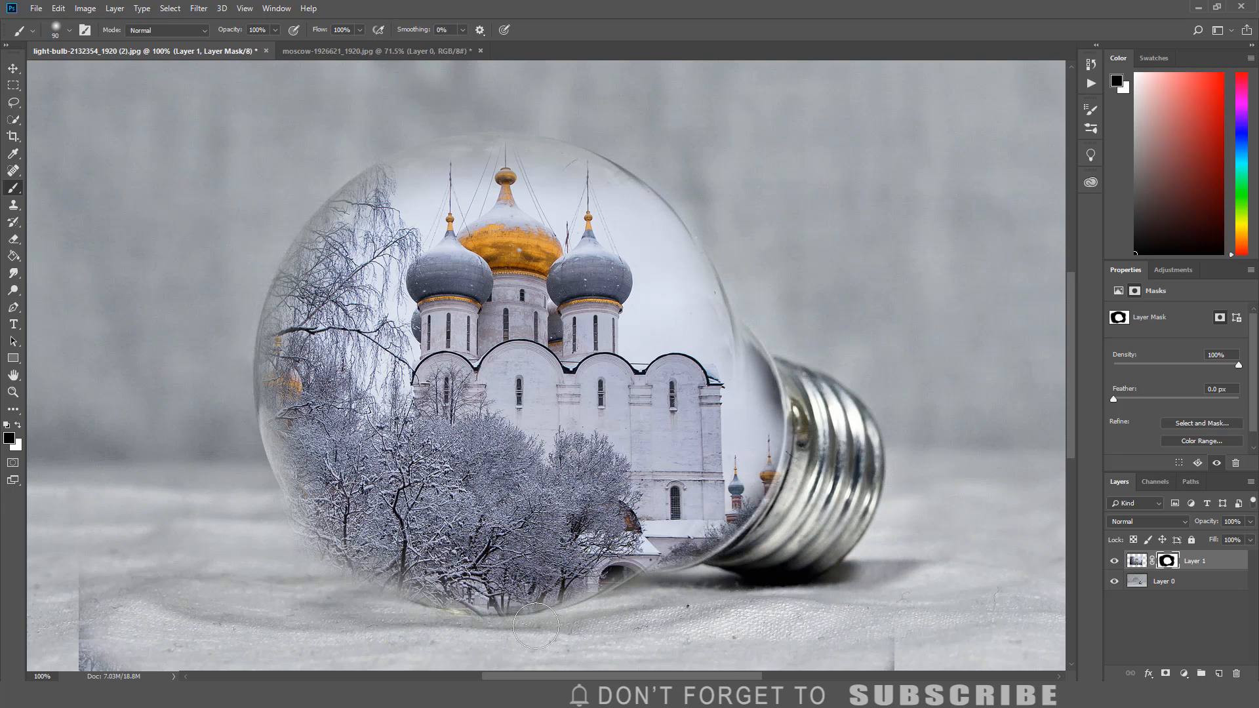
# Paint the mask along the bulb's lower edge and neck to tidy leftover scene
pyautogui.moveTo(536, 626); pyautogui.dragTo(330, 581)
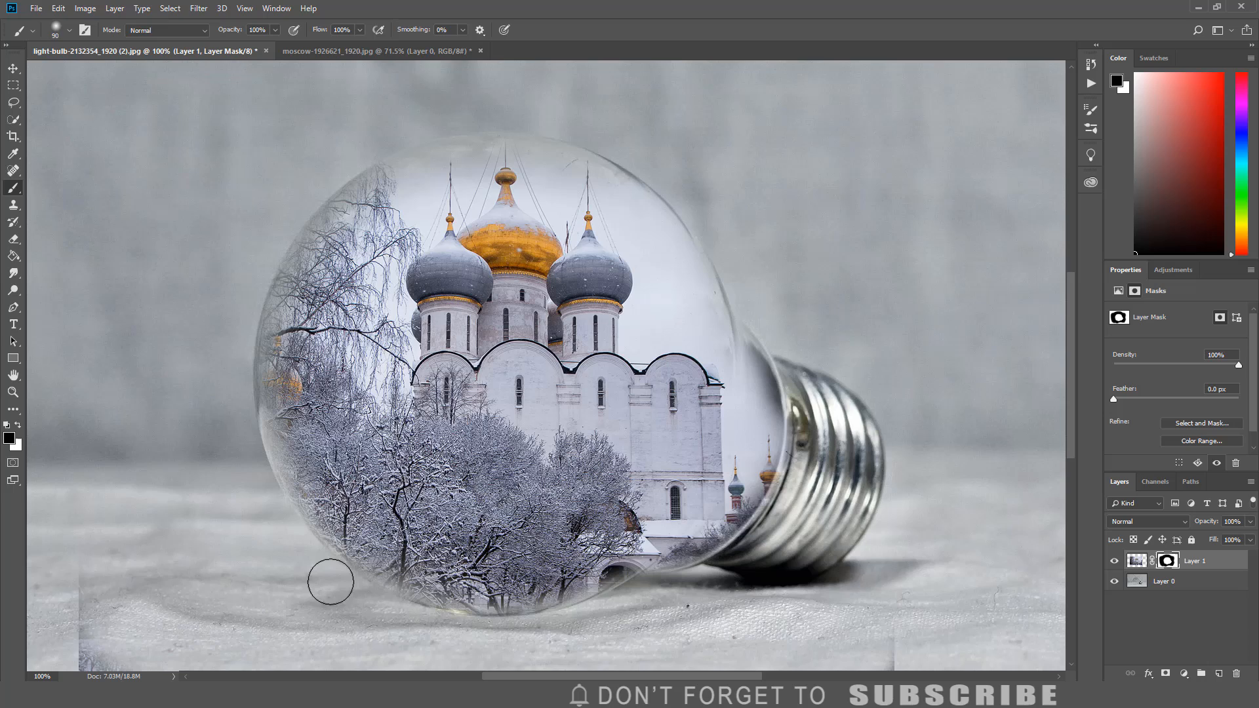
pyautogui.moveTo(931, 565)
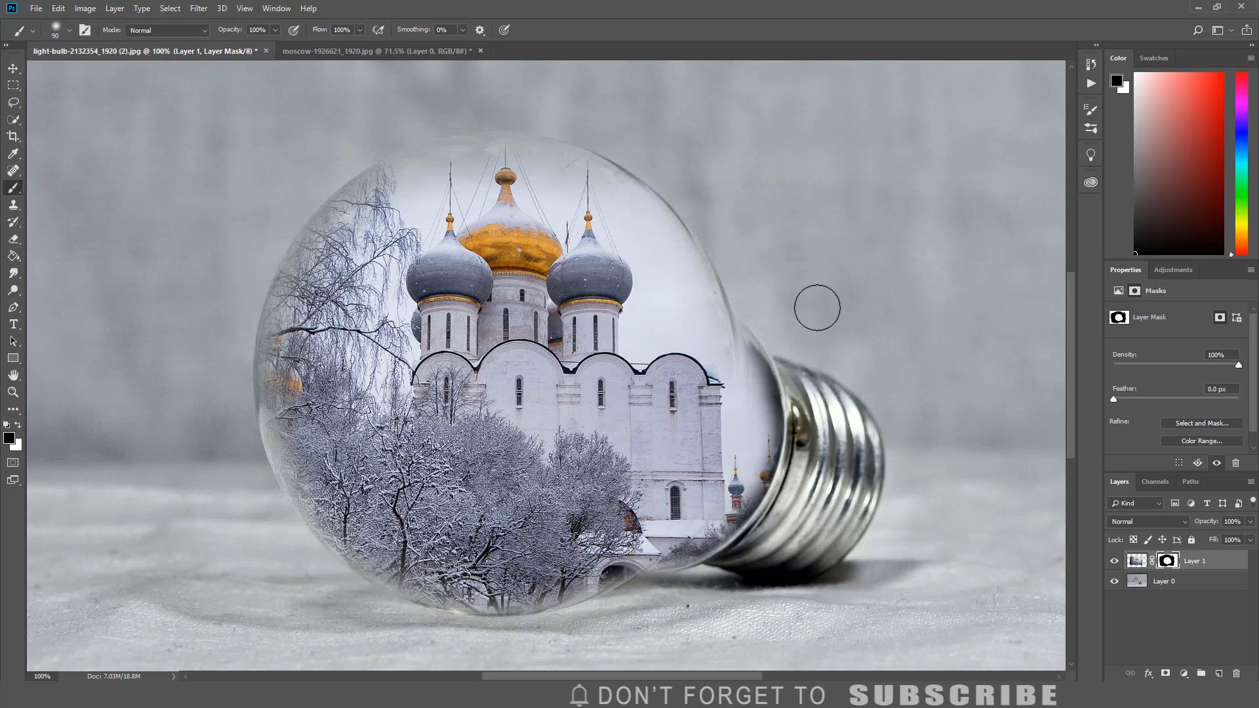
pyautogui.moveTo(830, 352)
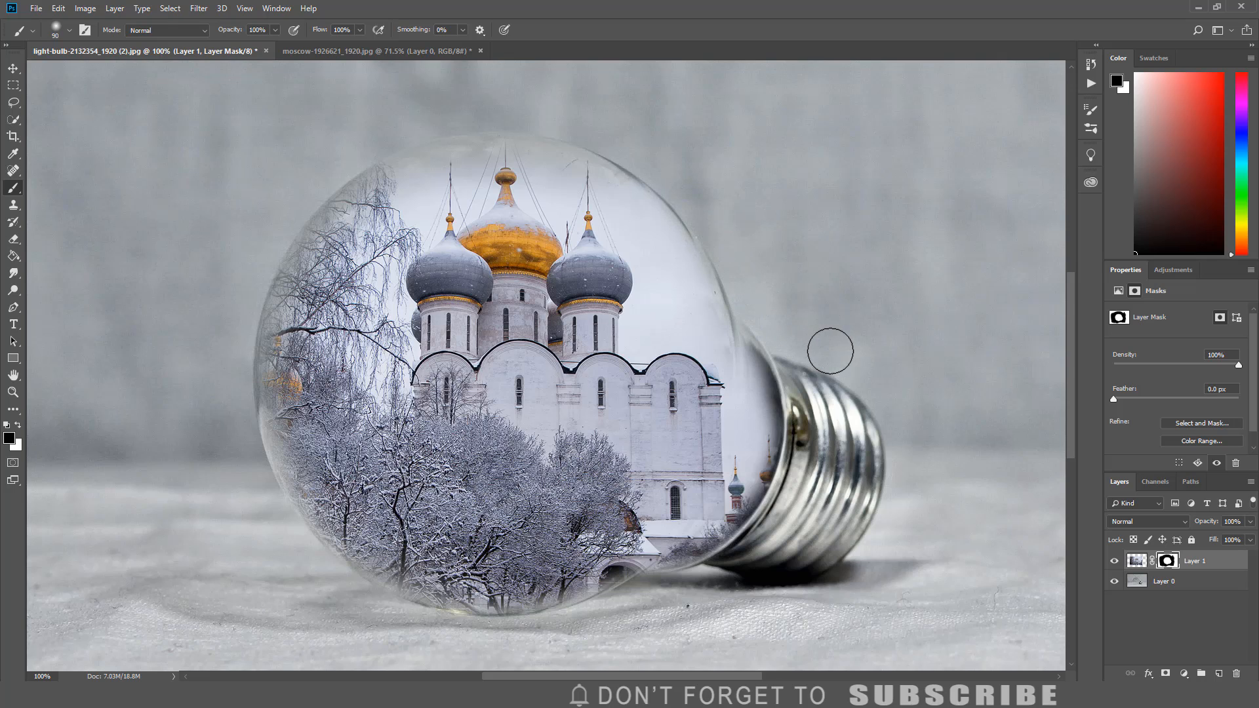
pyautogui.click(1146, 521)
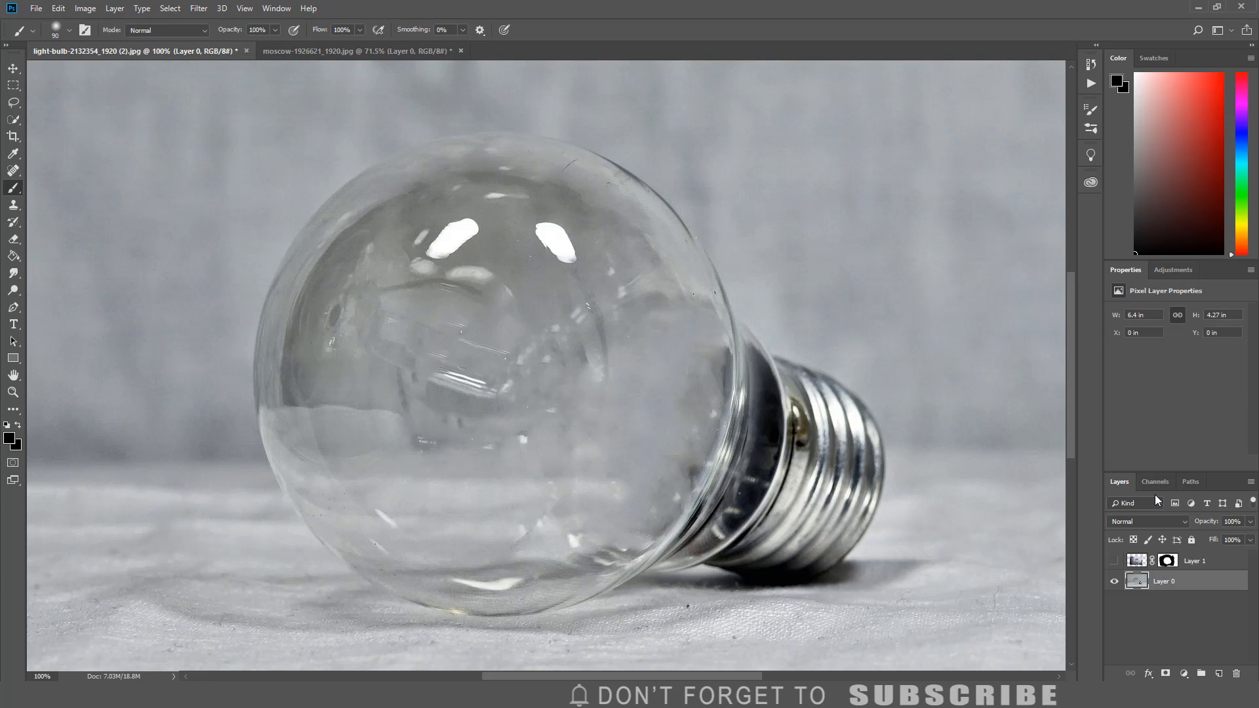
# Load the bulb photo's RGB channel as a selection and copy its highlights to a new layer
pyautogui.click(1154, 481)
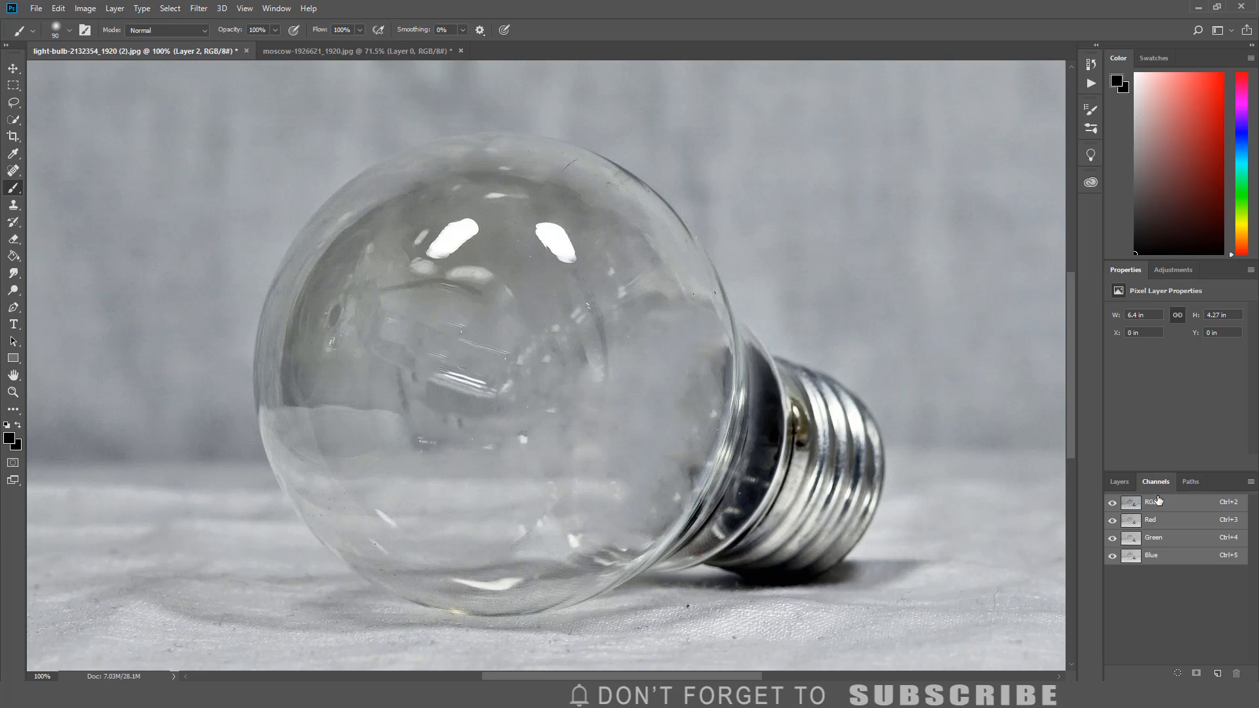
pyautogui.click(1119, 481)
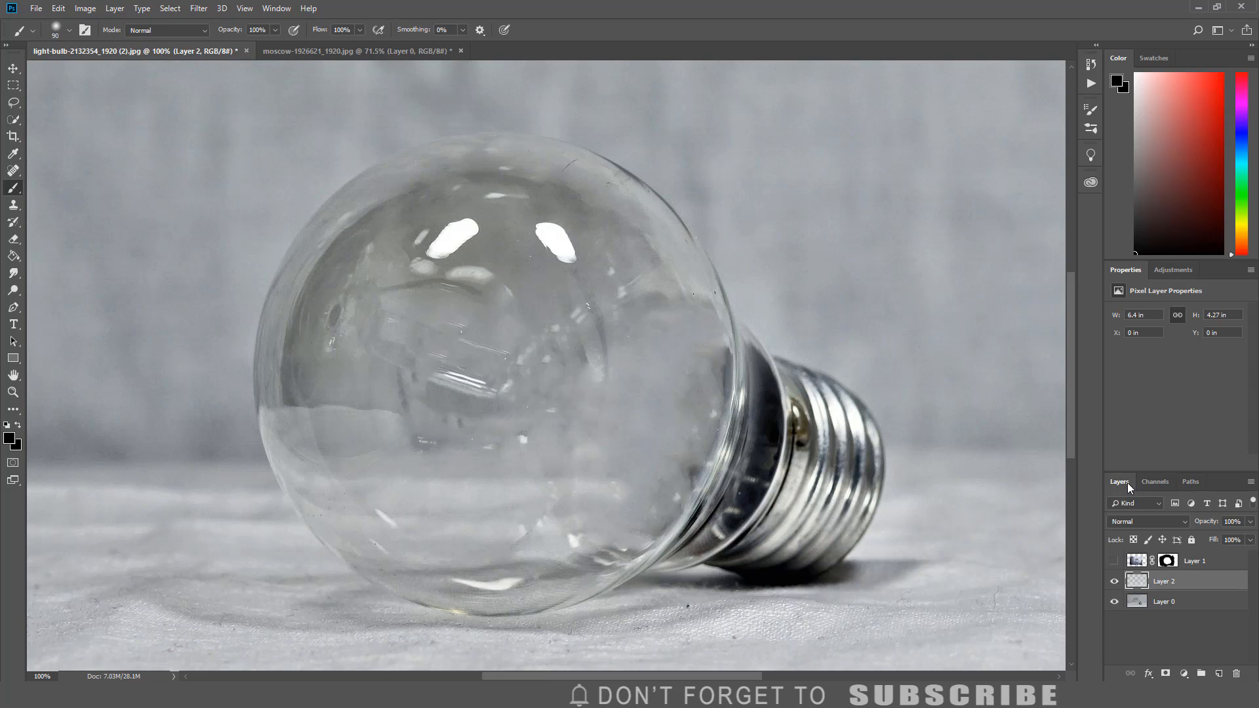
# Move the reflections layer to the top, show Layer 1, and lower the reflections' opacity
pyautogui.click(1167, 587)
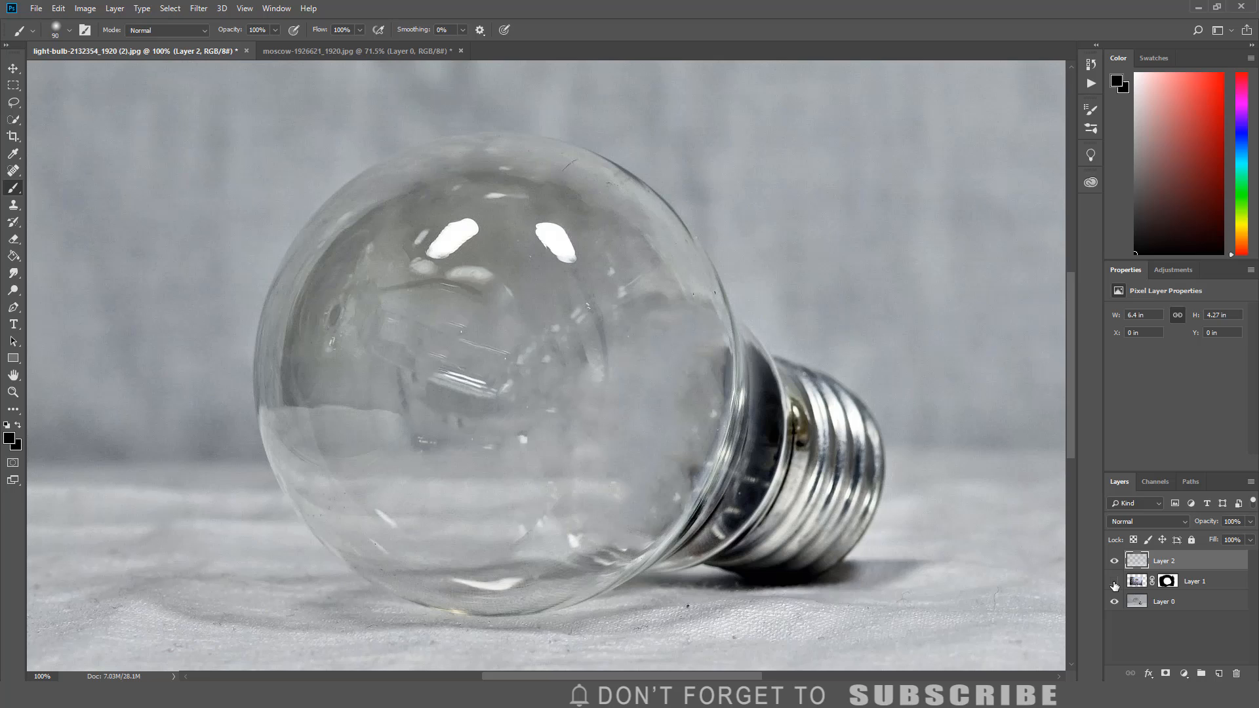
pyautogui.click(1114, 584)
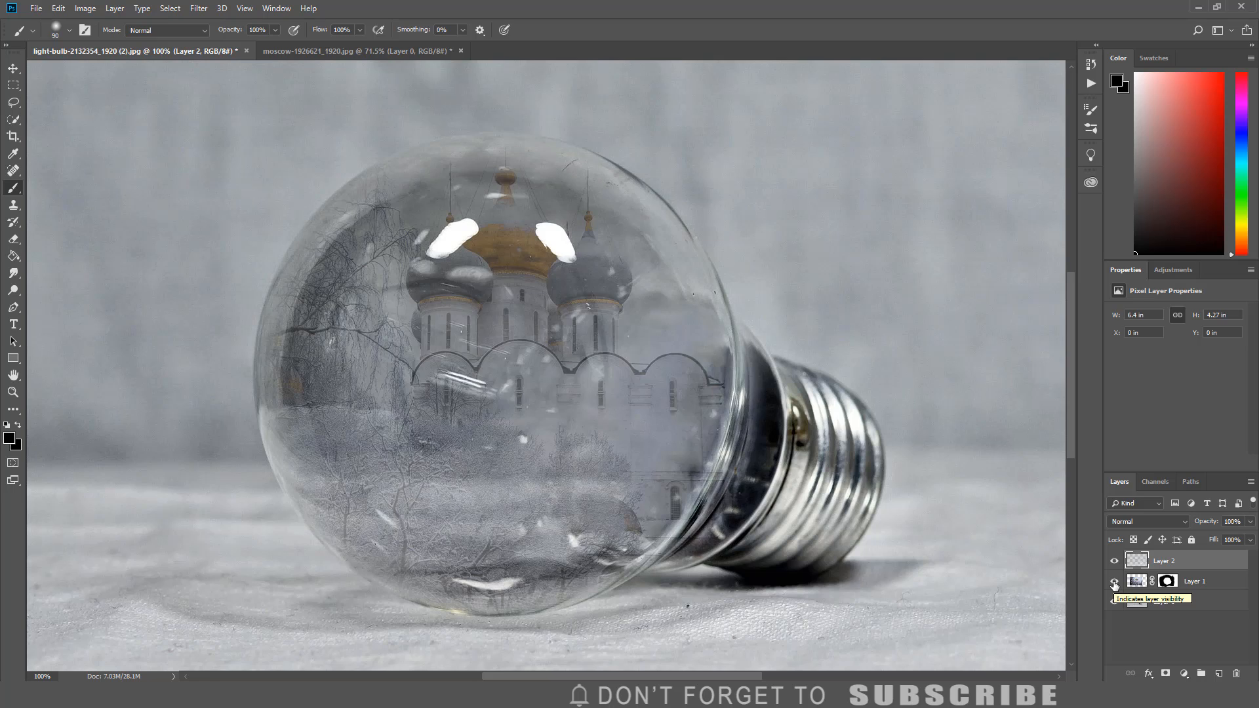
pyautogui.click(1114, 609)
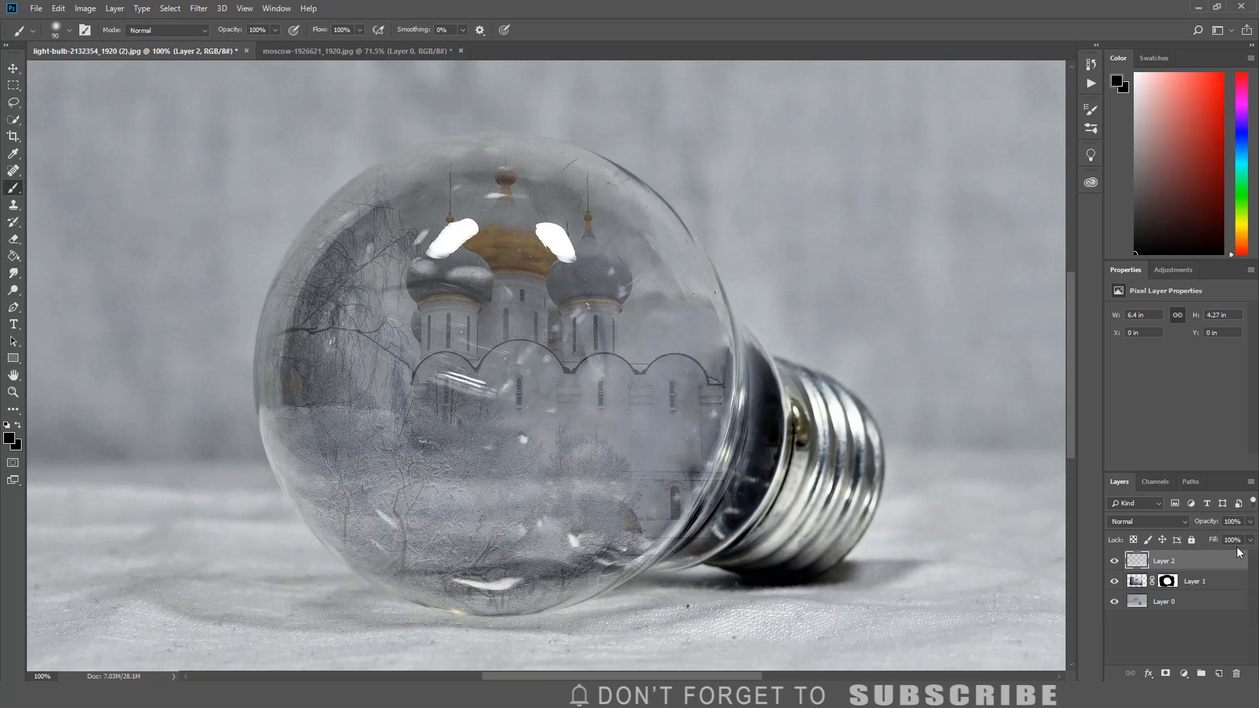
pyautogui.moveTo(1252, 539); pyautogui.dragTo(1213, 539)
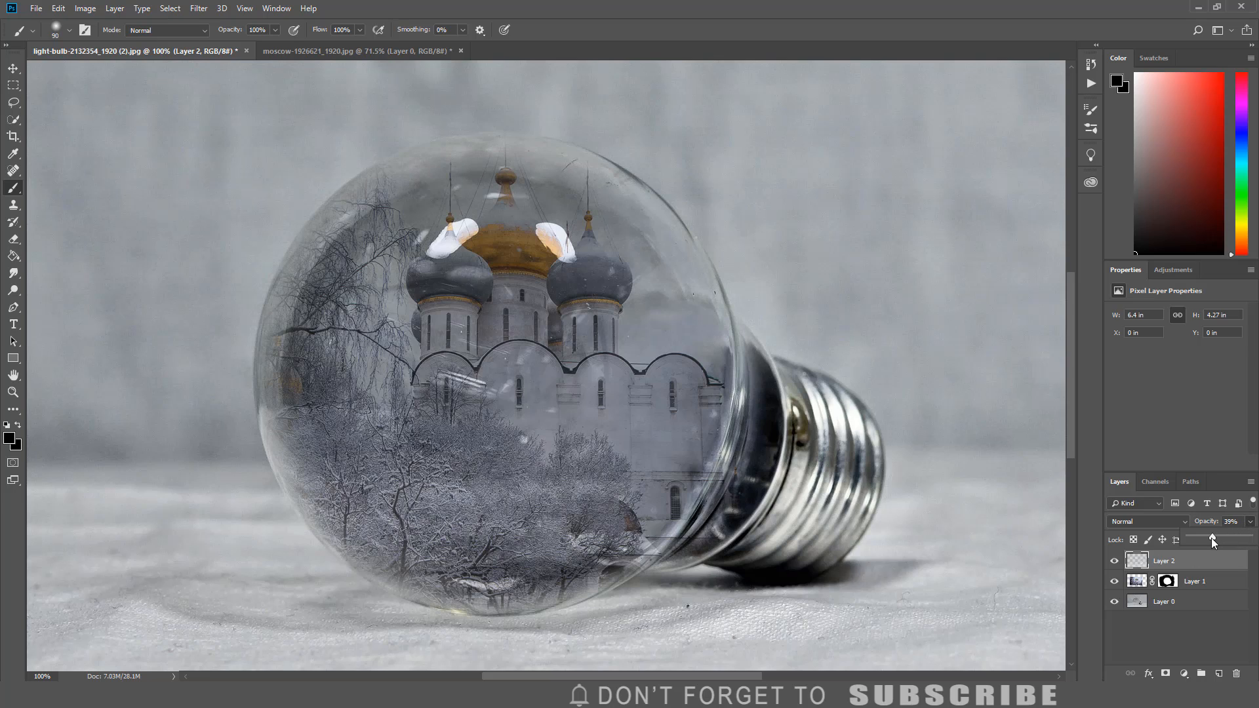
pyautogui.moveTo(1213, 539); pyautogui.dragTo(1204, 540)
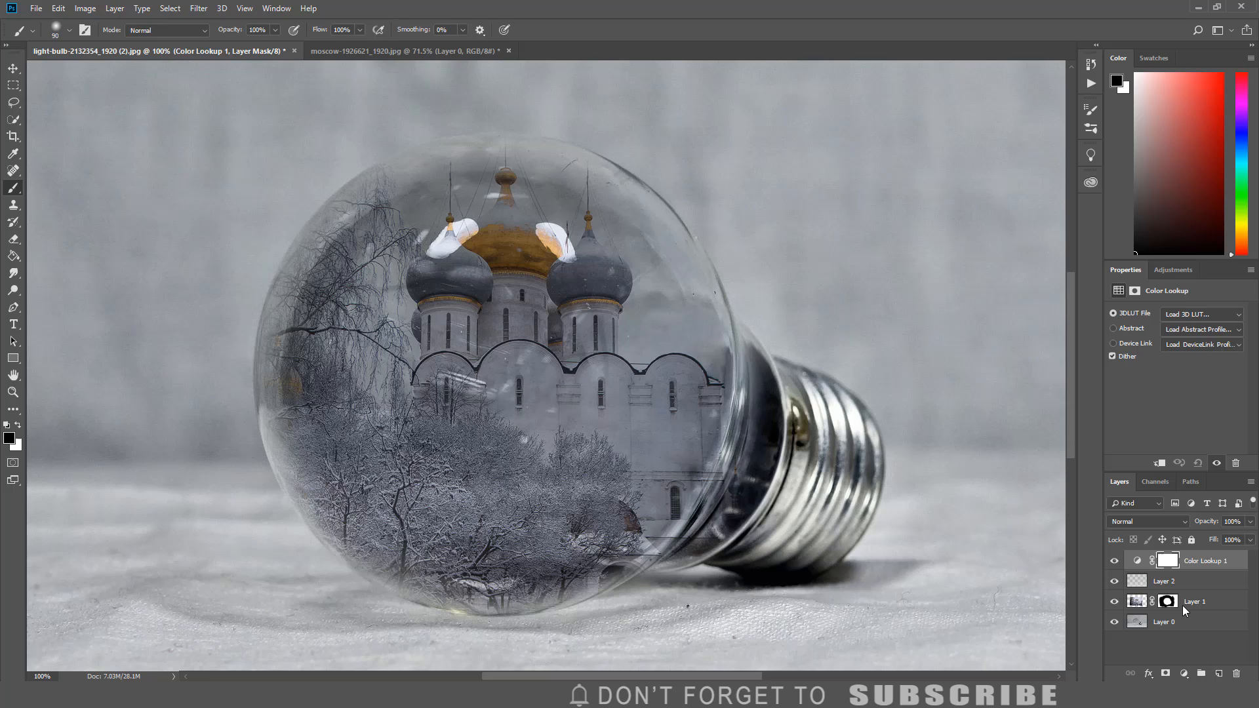
# Load Crisp_Winter.look in a Color Lookup layer and set its opacity to about 61%
pyautogui.click(1200, 314)
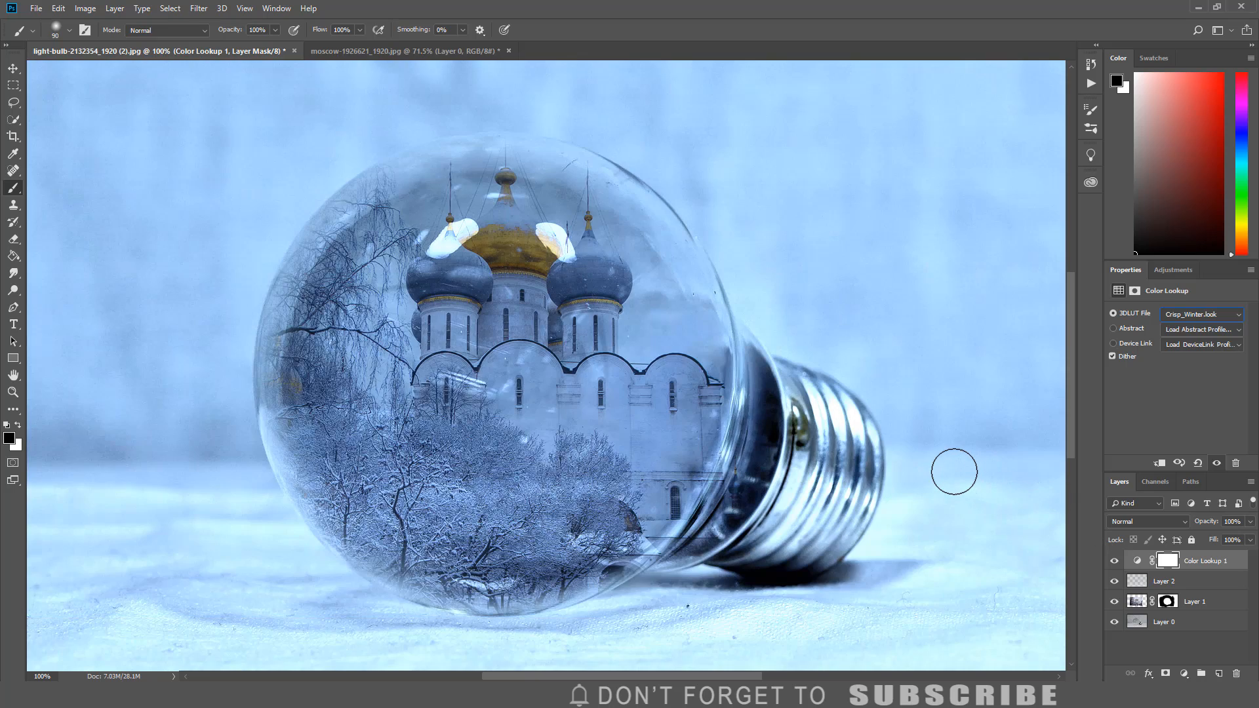
pyautogui.moveTo(950, 471)
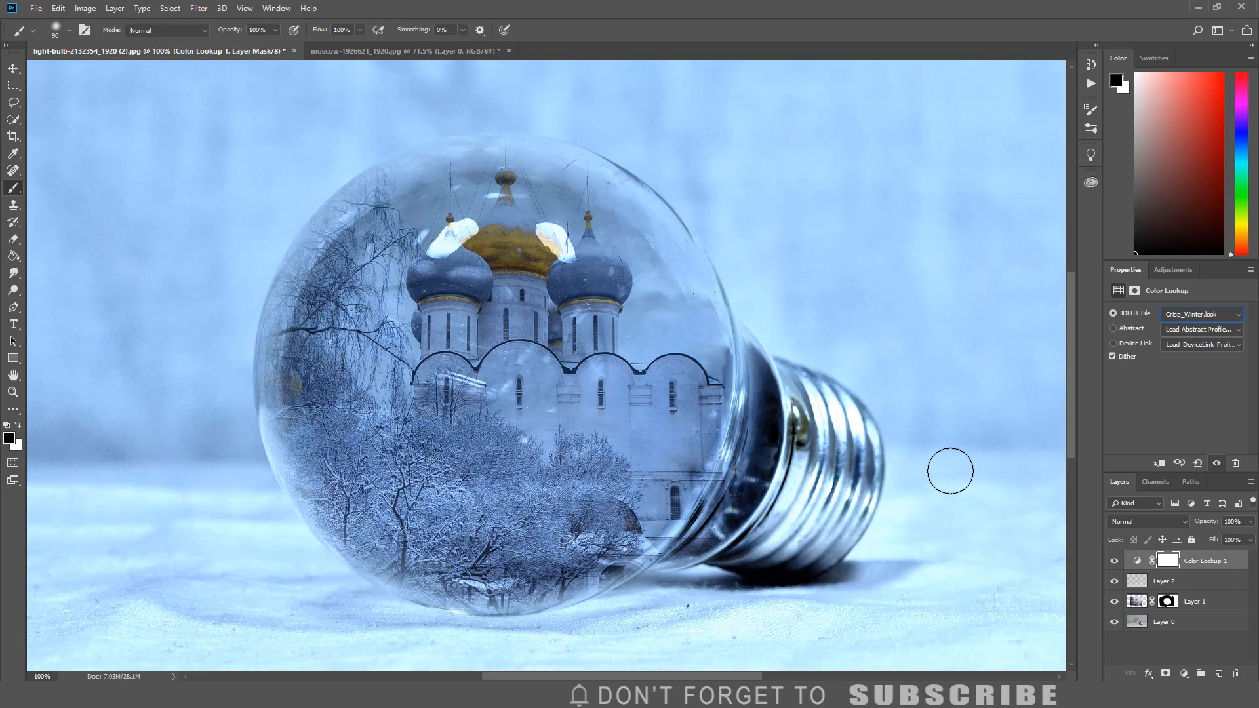
pyautogui.moveTo(958, 475)
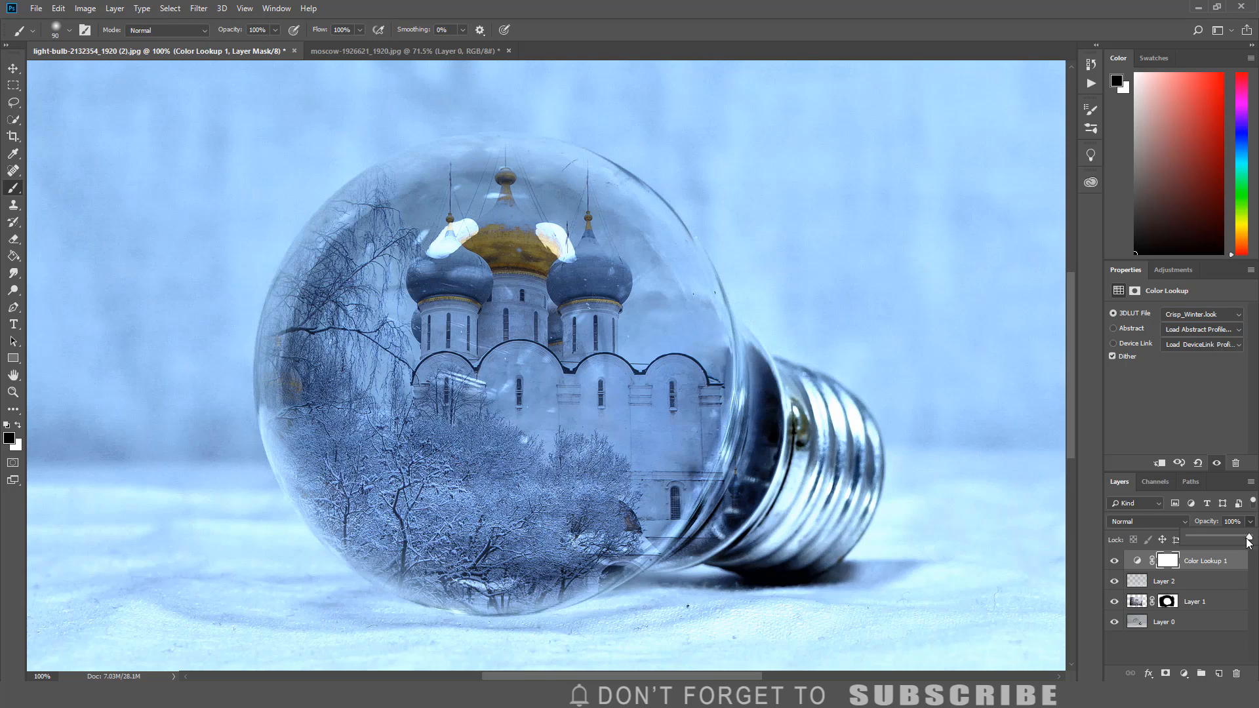
pyautogui.moveTo(1247, 537); pyautogui.dragTo(1215, 537)
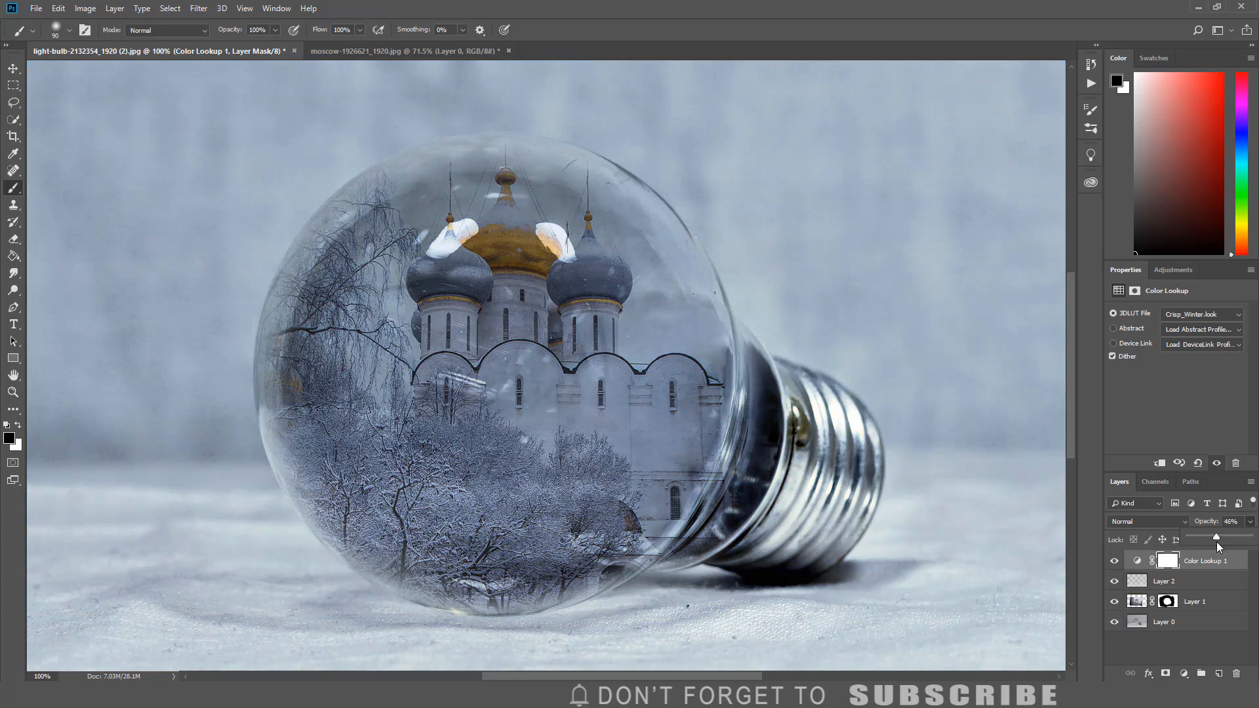
pyautogui.moveTo(1214, 537); pyautogui.dragTo(1225, 536)
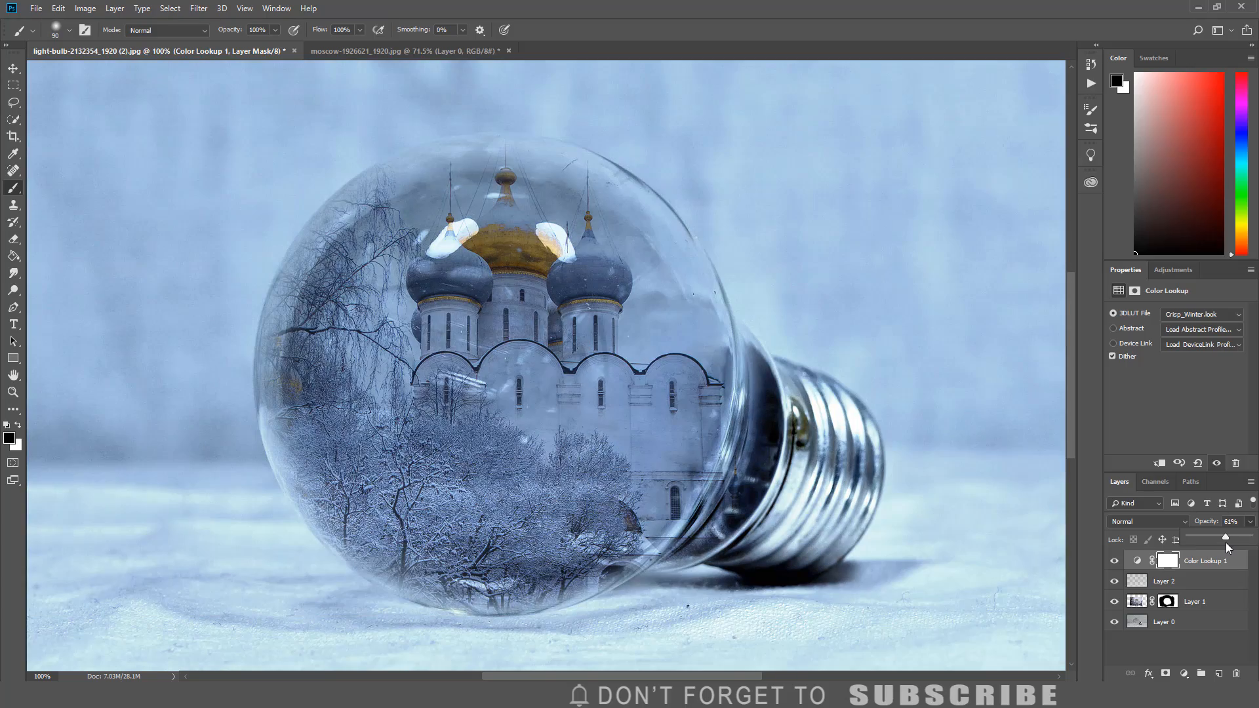